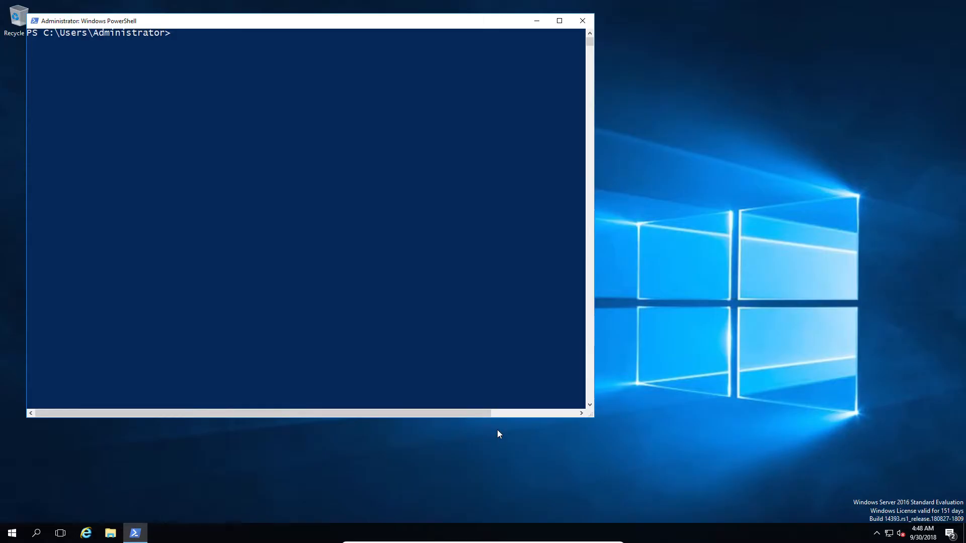
Step: Enter a remote PowerShell session on the win-core computer
{"action": "type", "text": "enter-ps"}
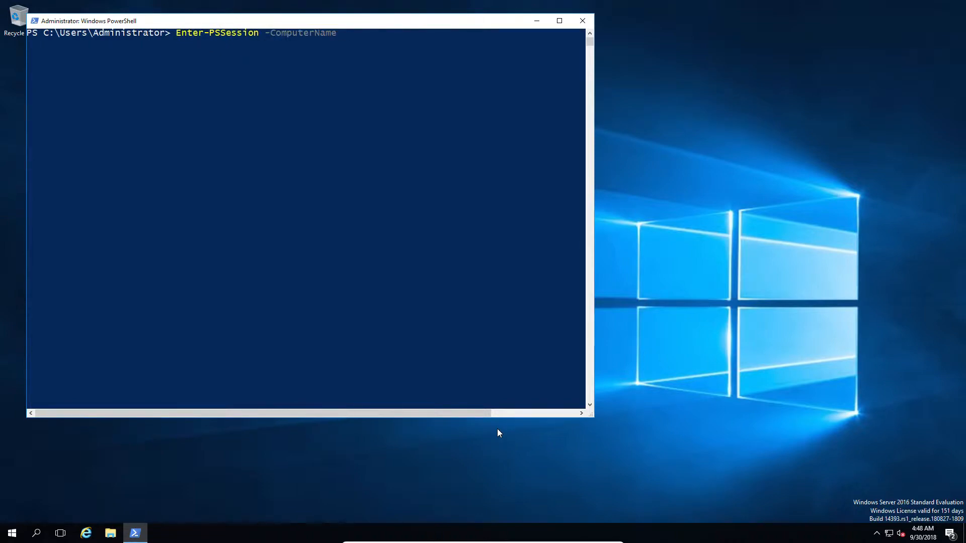
{"action": "type", "text": "win-core"}
{"action": "type", "text": "install"}
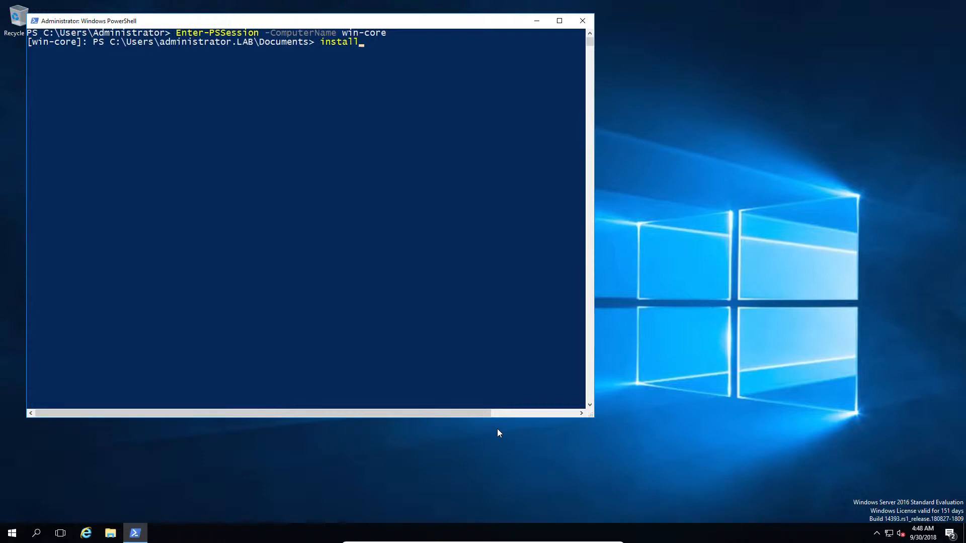
Step: Install the DockerMsftProvider module from PSGallery, accepting the NuGet provider prompt
{"action": "type", "text": "-module -name docker"}
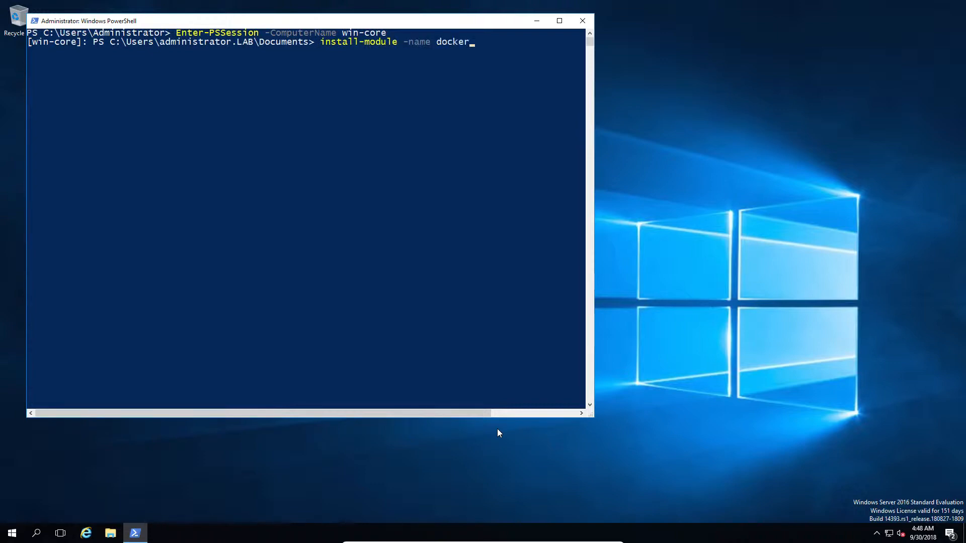
{"action": "type", "text": "msftprovider -Repository PSGallery -force"}
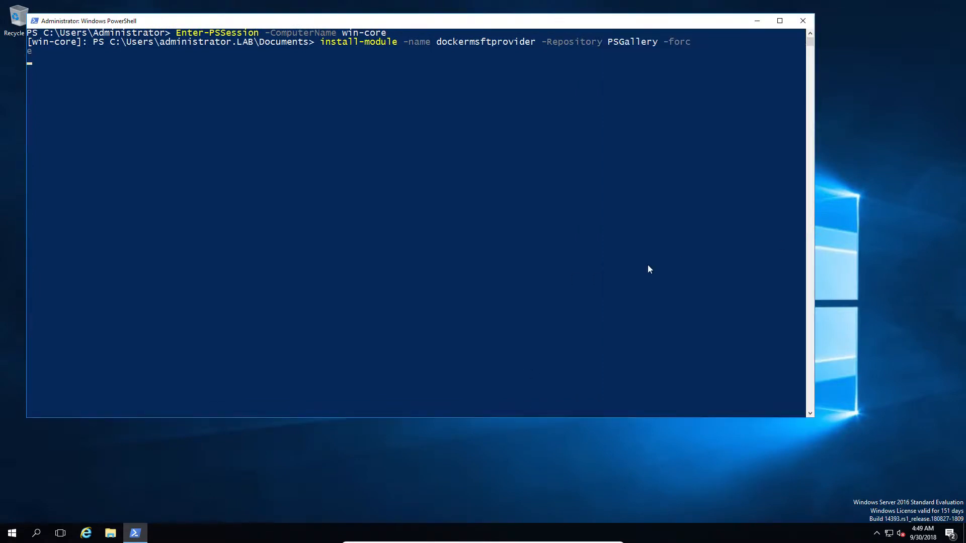
{"action": "key", "text": "Enter"}
{"action": "type", "text": "Y"}
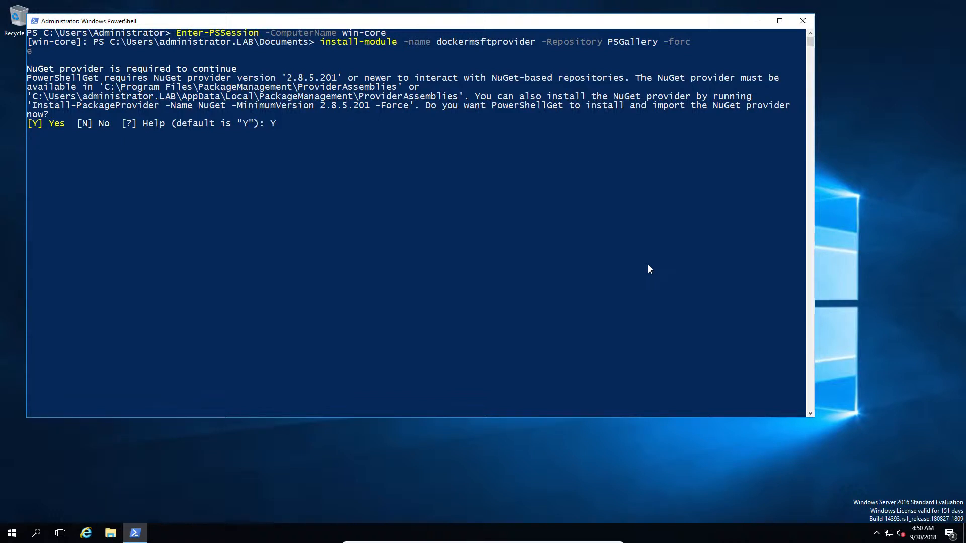
{"action": "key", "text": "Enter"}
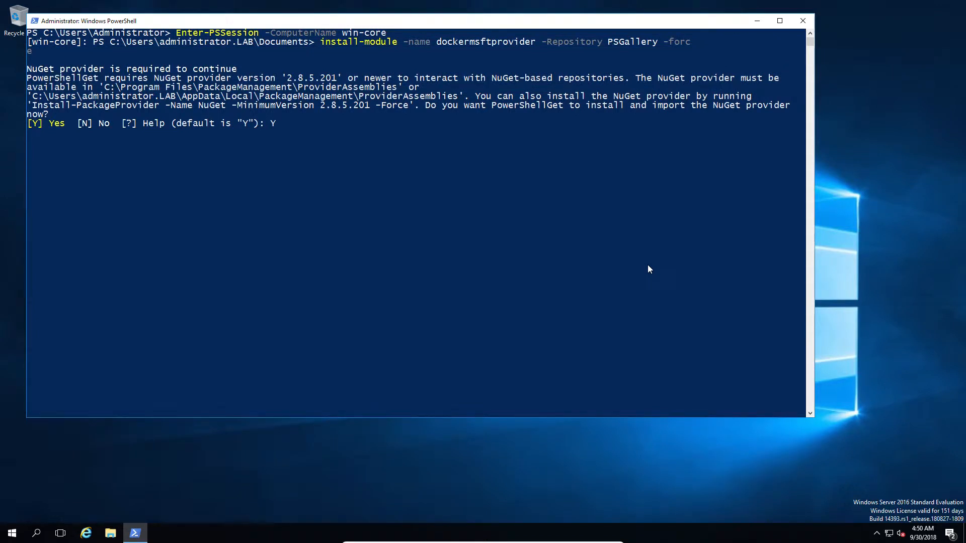
{"action": "key", "text": "enter"}
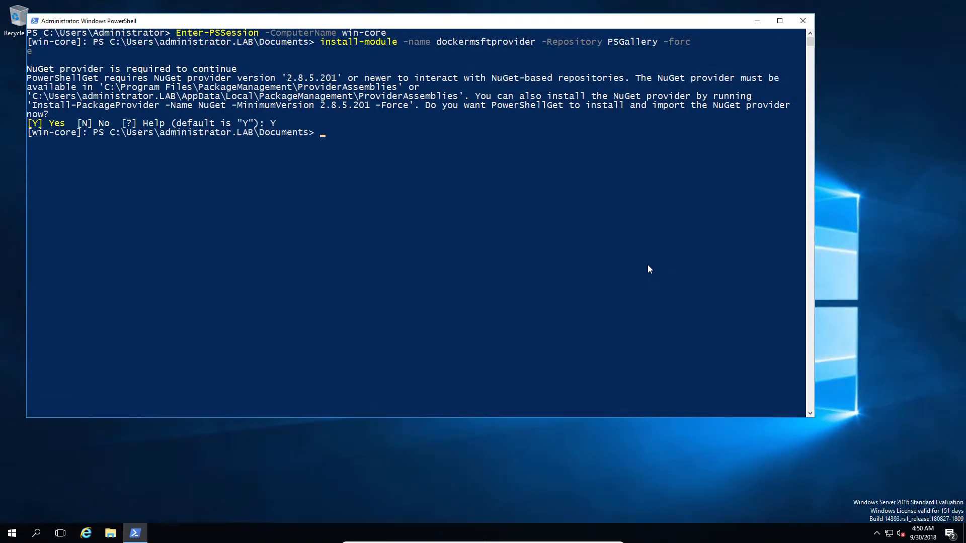
Step: Install the docker package via DockerMsftProvider, answering Y to the untrusted source
{"action": "type", "text": "install-package -name docker"}
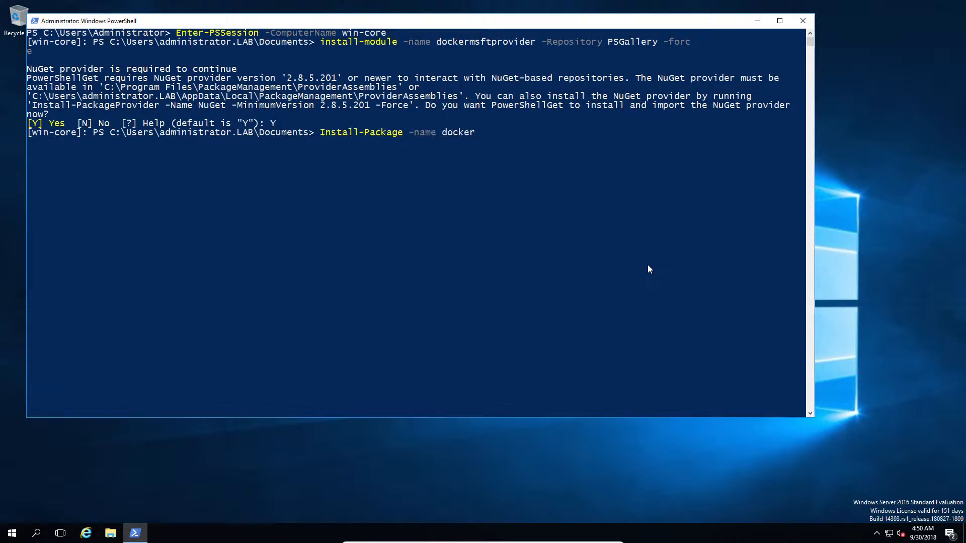
{"action": "type", "text": "-ProviderName"}
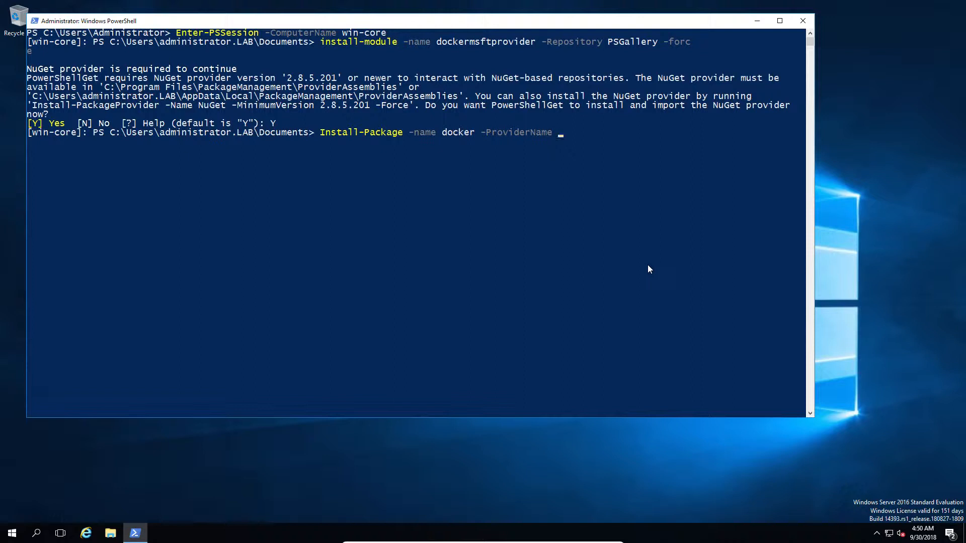
{"action": "type", "text": "dockermsftprovider"}
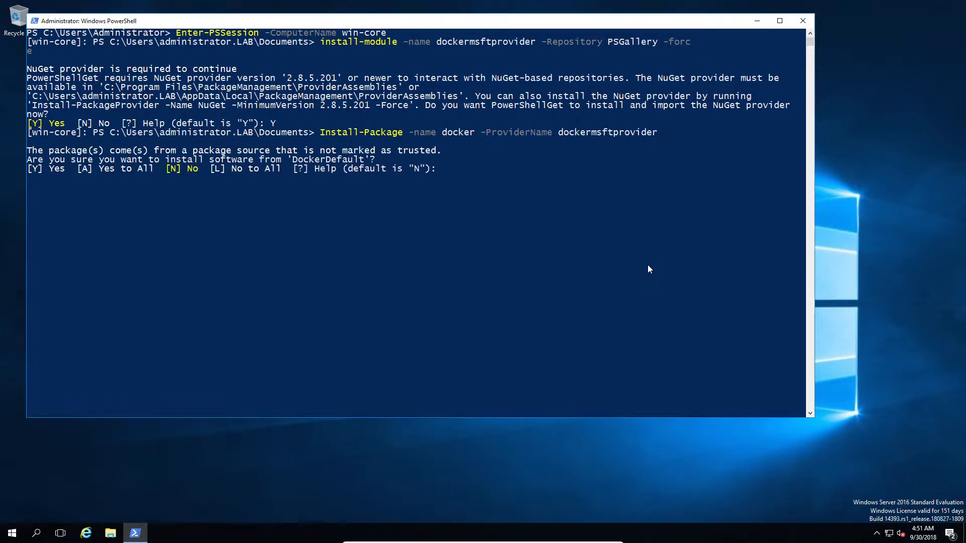
{"action": "type", "text": "Y"}
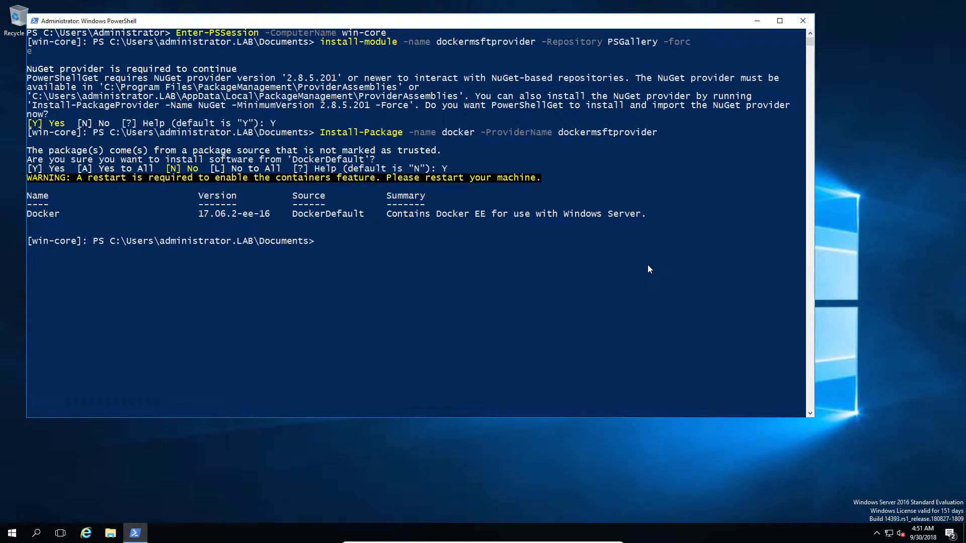
Step: Force a restart of win-core with Restart-Computer -Force
{"action": "type", "text": "Restart-Computer"}
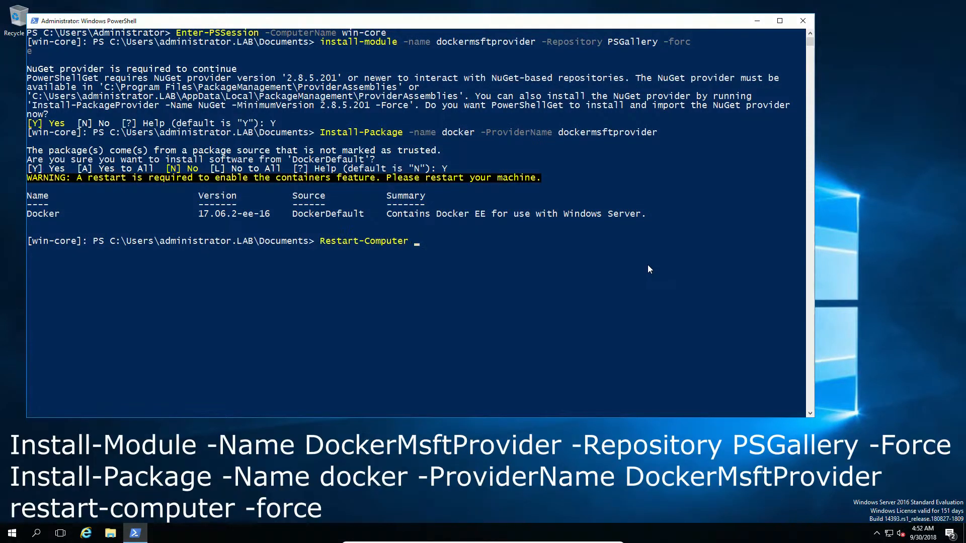
{"action": "type", "text": "-force"}
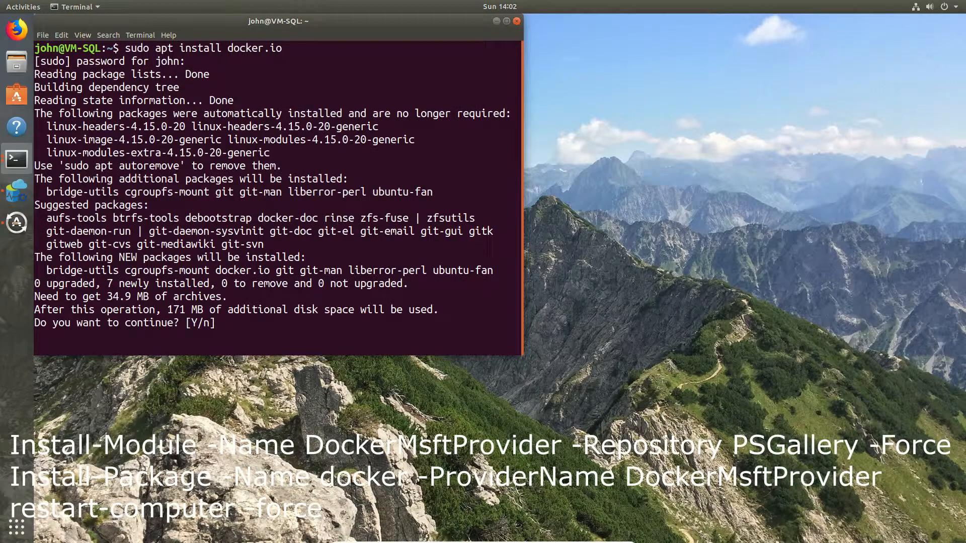
Step: Confirm the docker.io apt install with Y and check the installed docker version
{"action": "type", "text": "Y"}
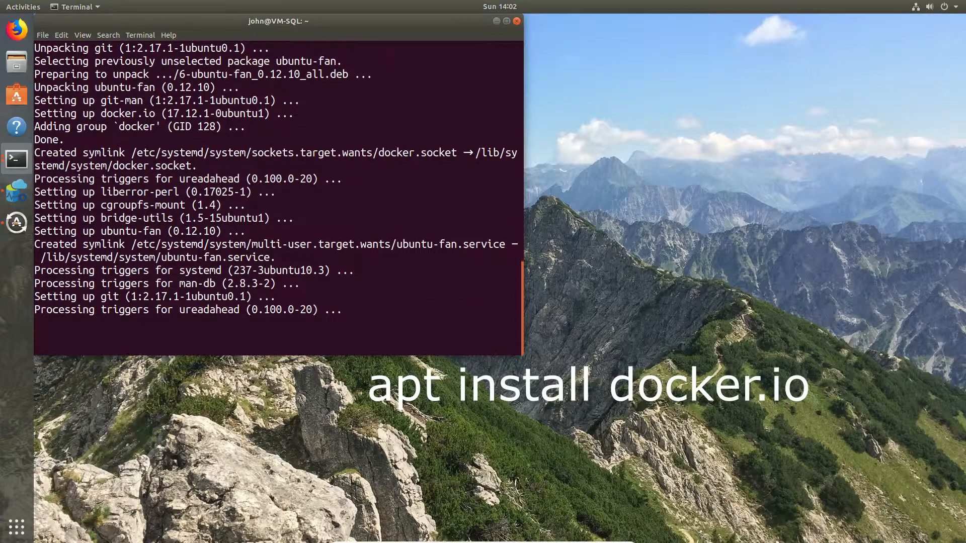
{"action": "type", "text": "sudo docker"}
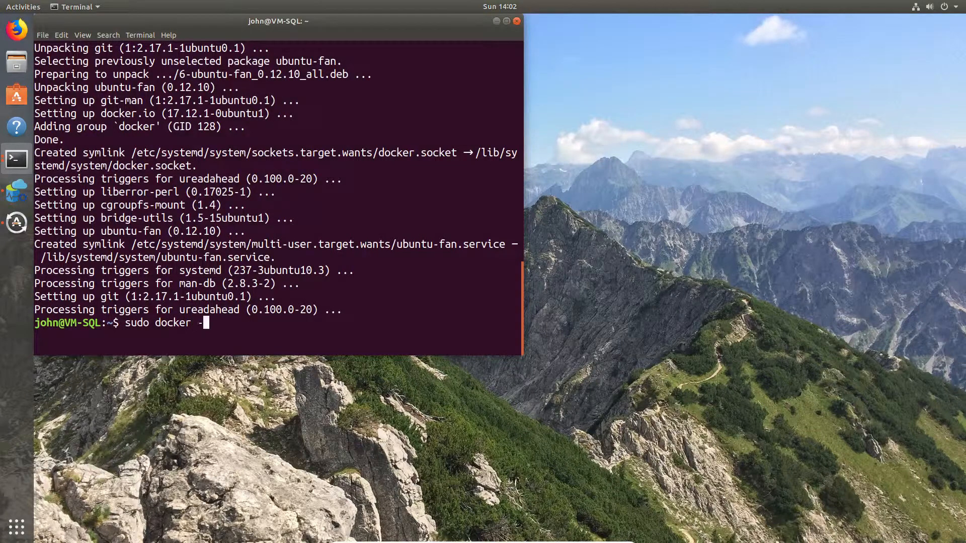
{"action": "type", "text": "-version"}
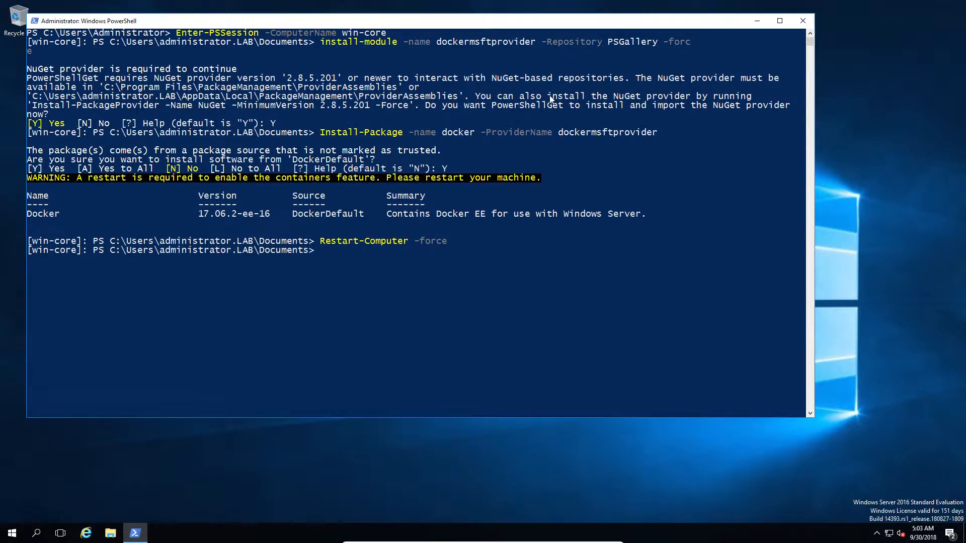
Step: Reconnect the remote session to win-core and check docker --version there
{"action": "type", "text": "docker --version"}
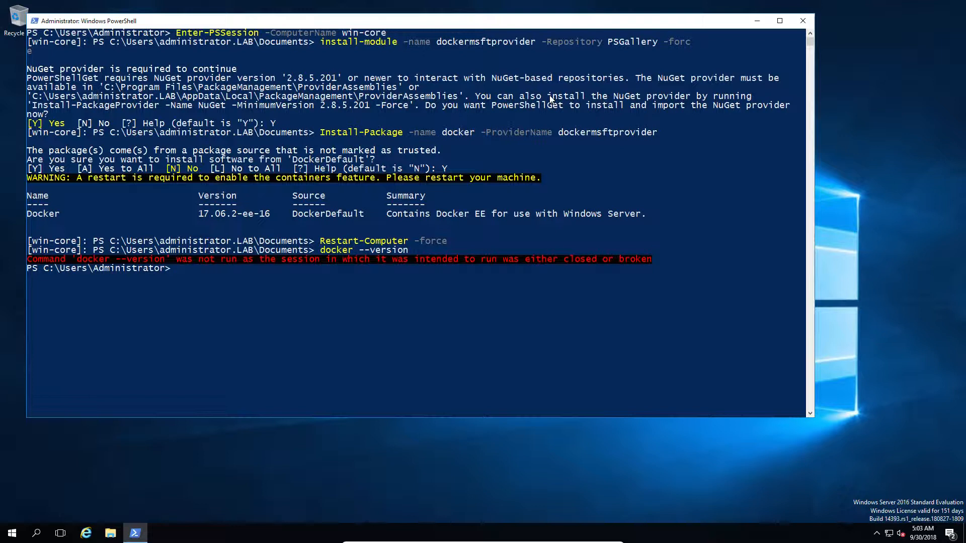
{"action": "type", "text": "Enter-PSSession -ComputerName win-core"}
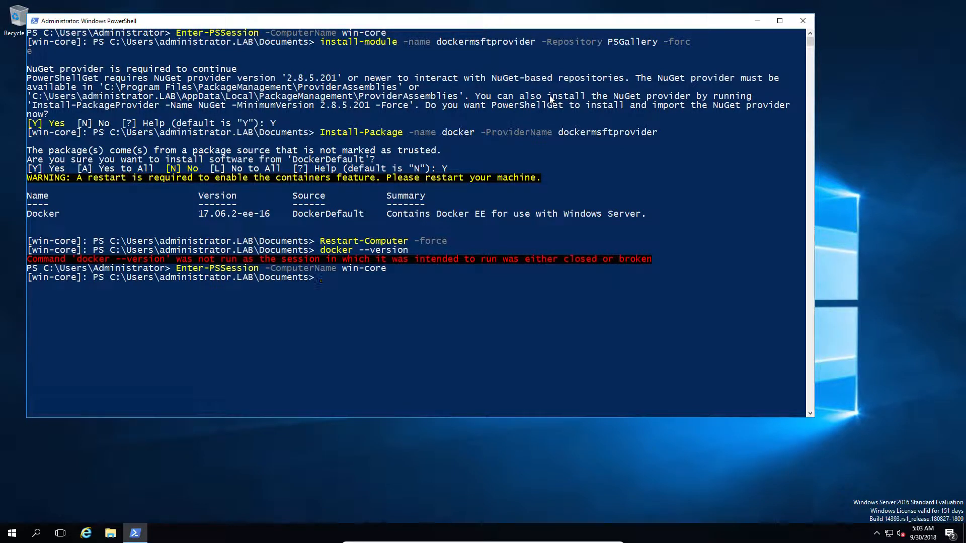
{"action": "type", "text": "docker --version"}
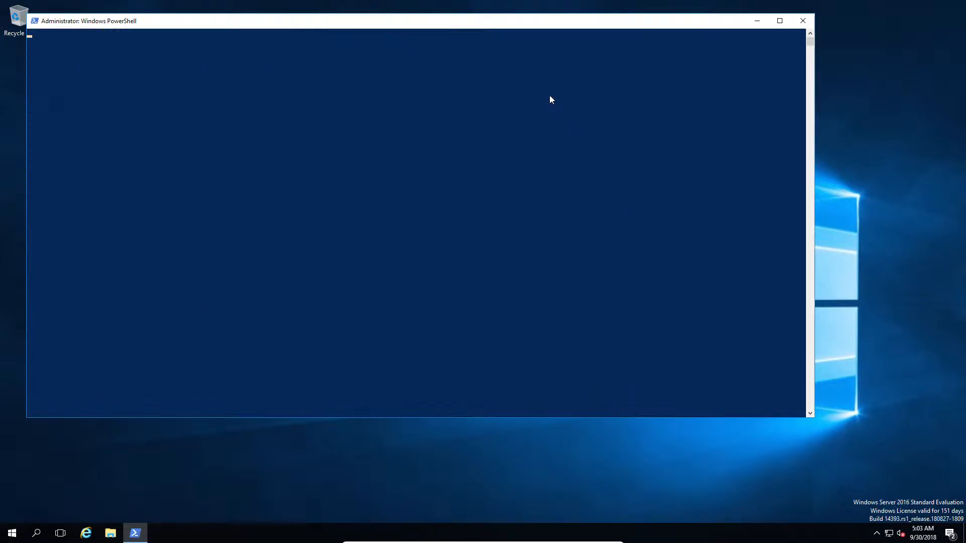
Step: Run docker swarm init, which errors asking for an advertise address
{"action": "type", "text": "docker"}
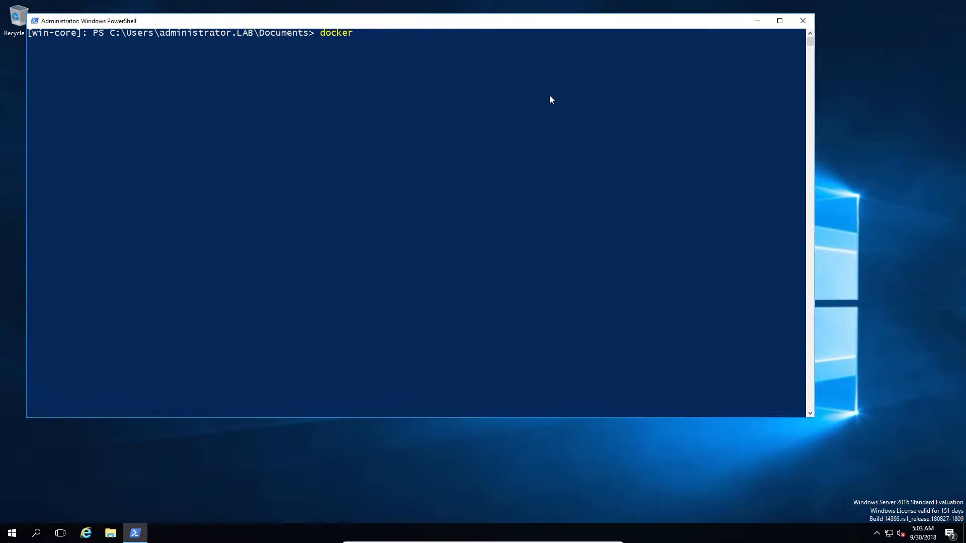
{"action": "type", "text": "swarm -init"}
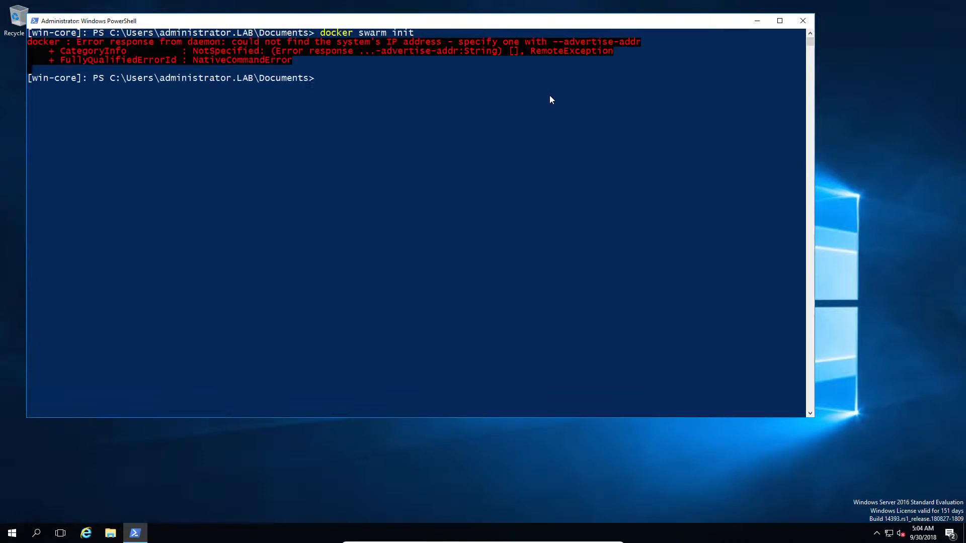
Step: Check the server's IP address with ipconfig
{"action": "type", "text": "ip"}
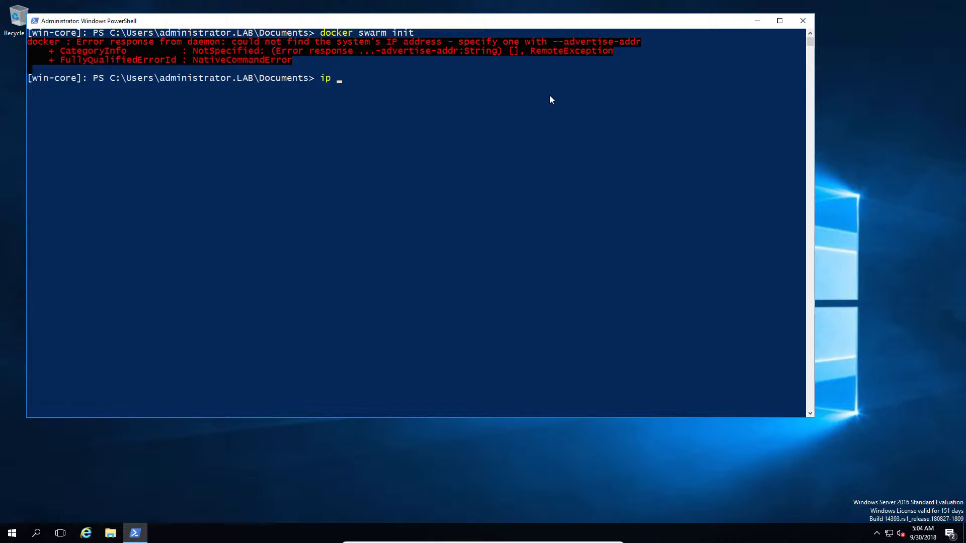
{"action": "type", "text": "config"}
{"action": "type", "text": "docker swarm init"}
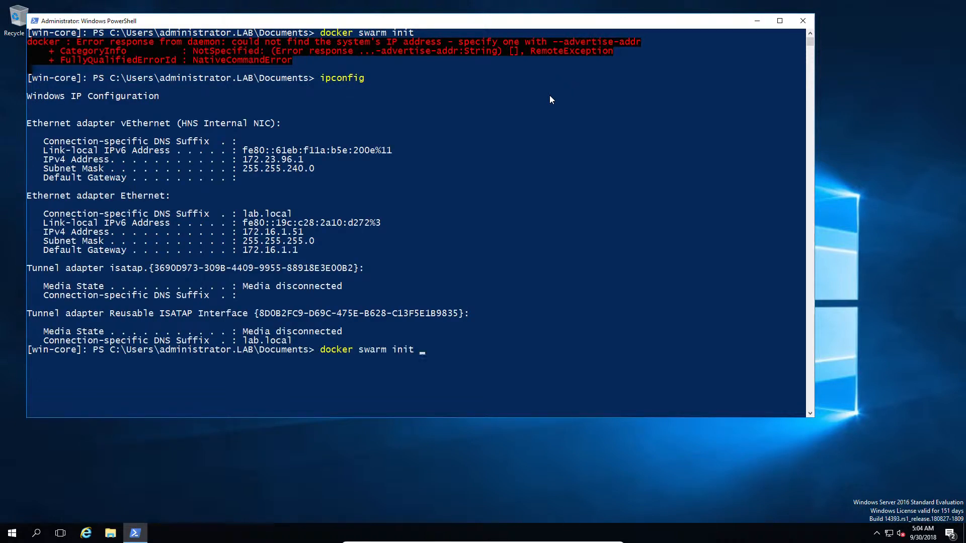
Step: Initialize the swarm with docker swarm init --advertise-addr 172.16.1.51
{"action": "type", "text": "--adver"}
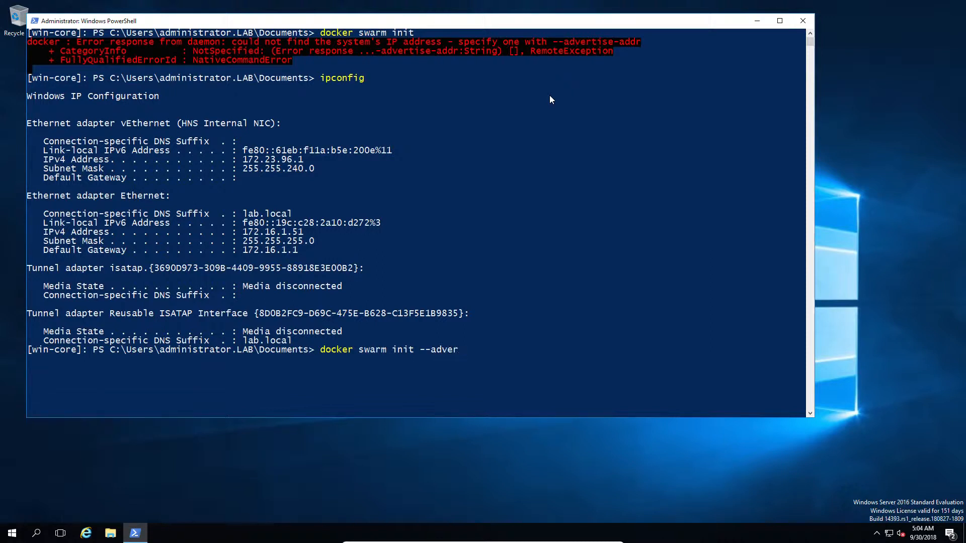
{"action": "type", "text": "tise-addrs"}
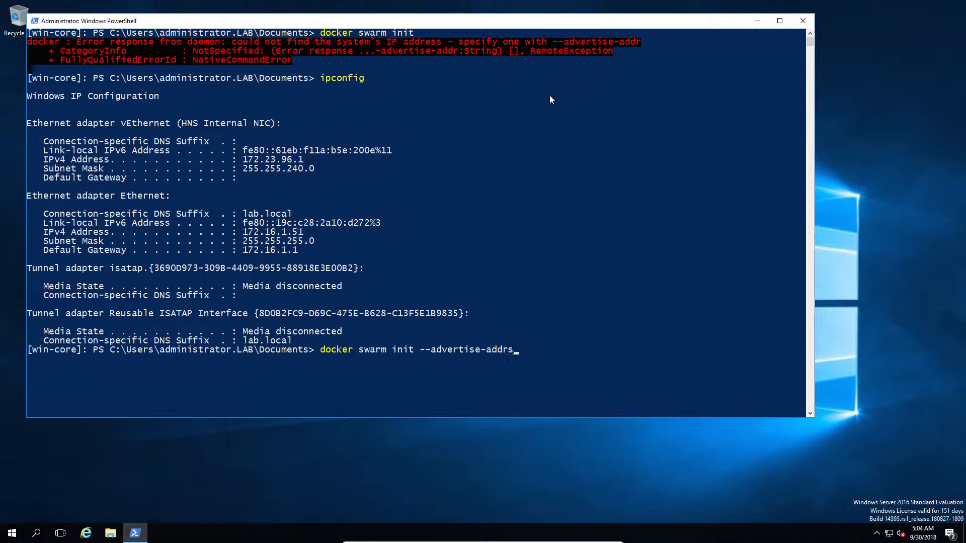
{"action": "type", "text": "1"}
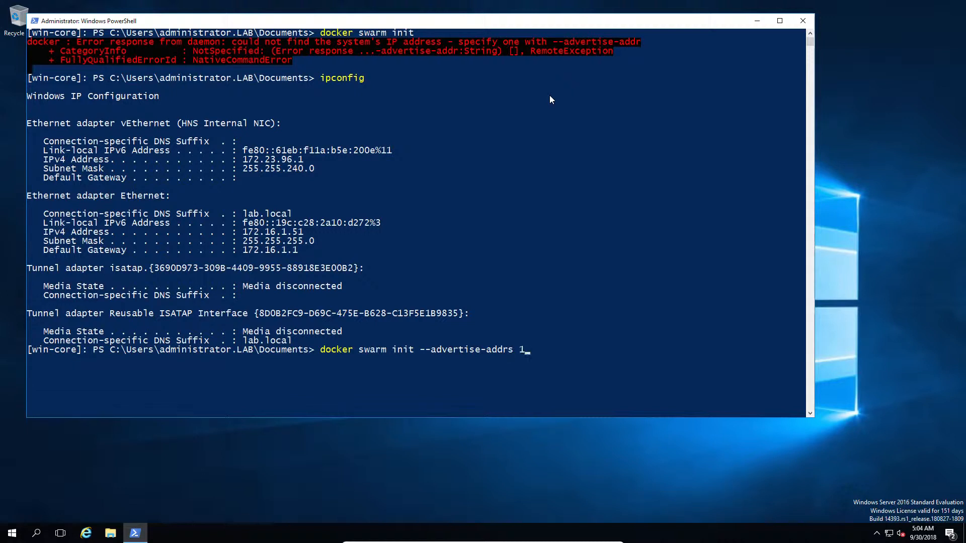
{"action": "type", "text": "72.16"}
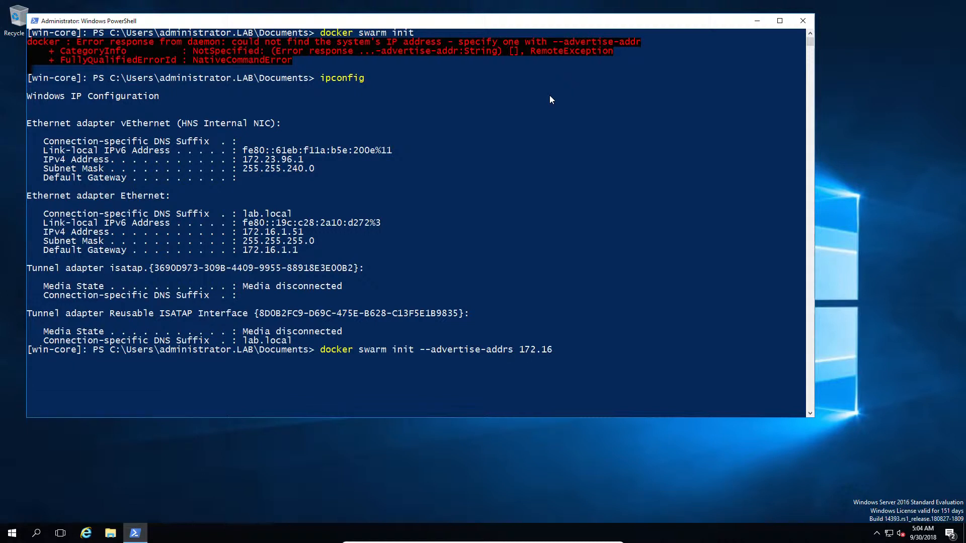
{"action": "type", "text": ".1.51"}
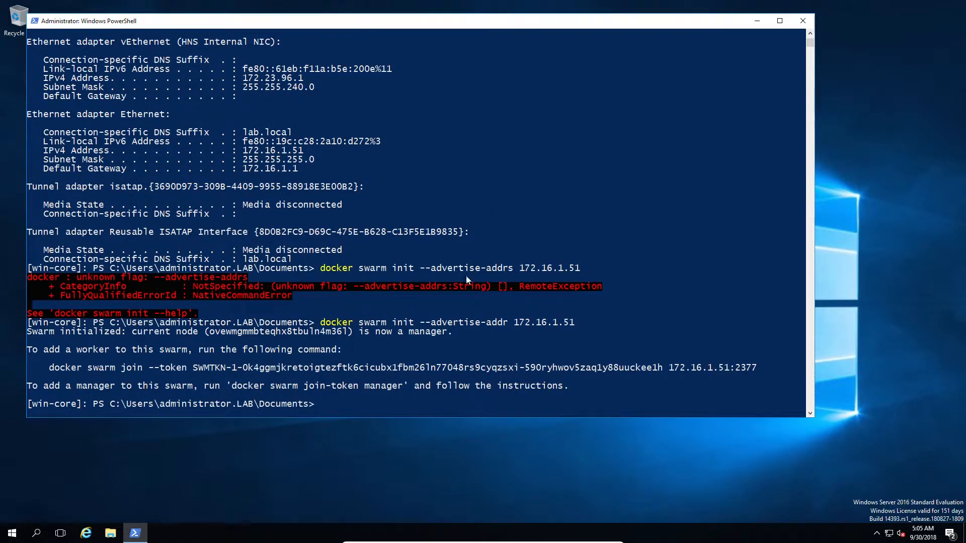
{"action": "mouse_move", "coordinate": [54, 371]}
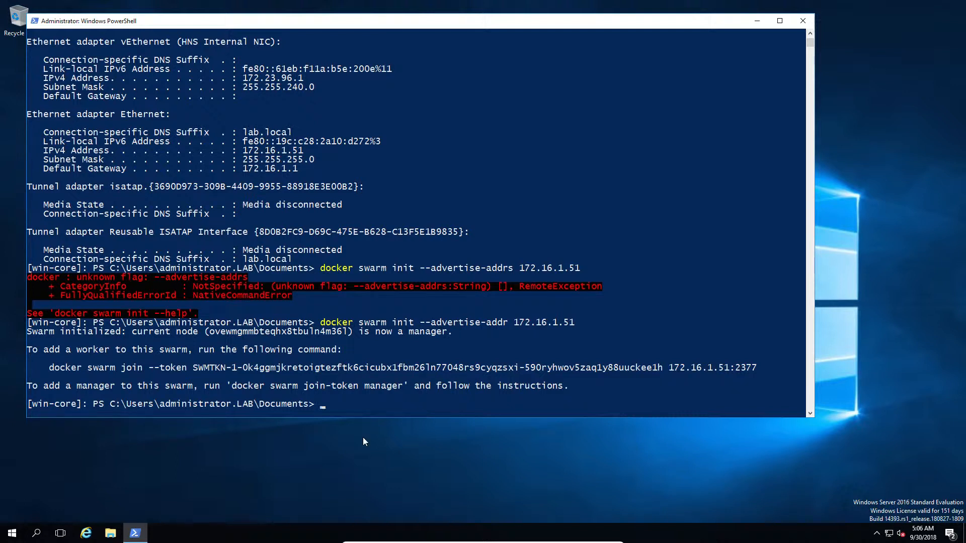
Step: List swarm nodes with docker node ls, showing VM-SQL and Win-Core Ready, Win-Core Leader
{"action": "type", "text": "docker"}
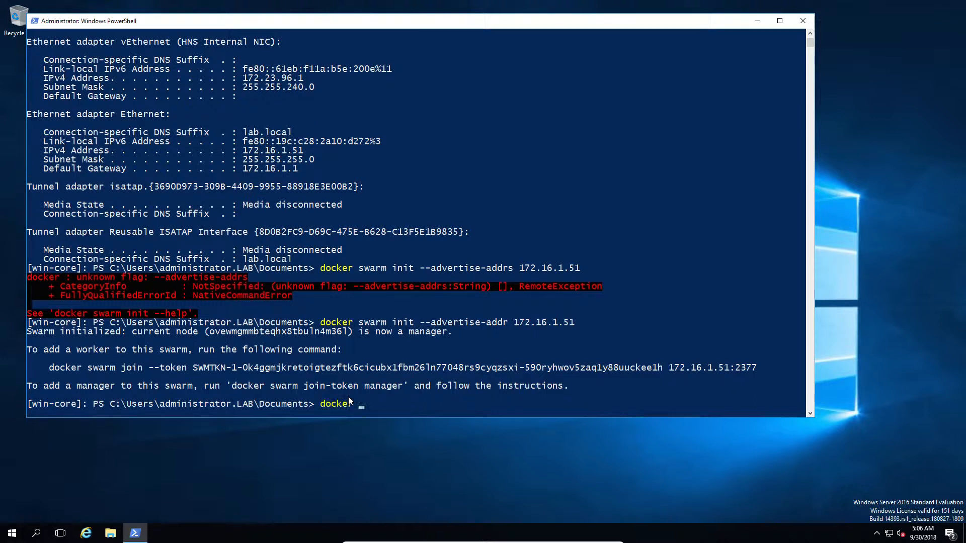
{"action": "type", "text": "n"}
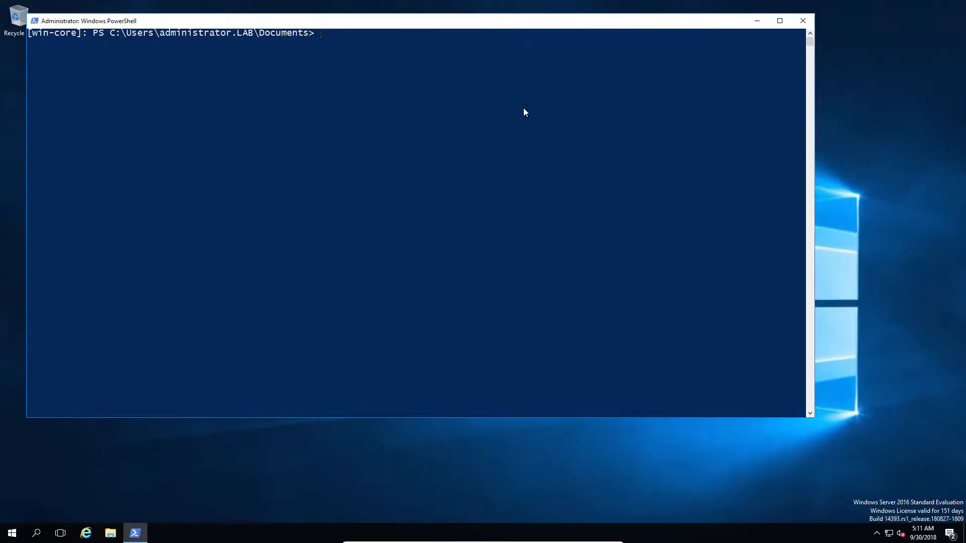
{"action": "type", "text": "docker node"}
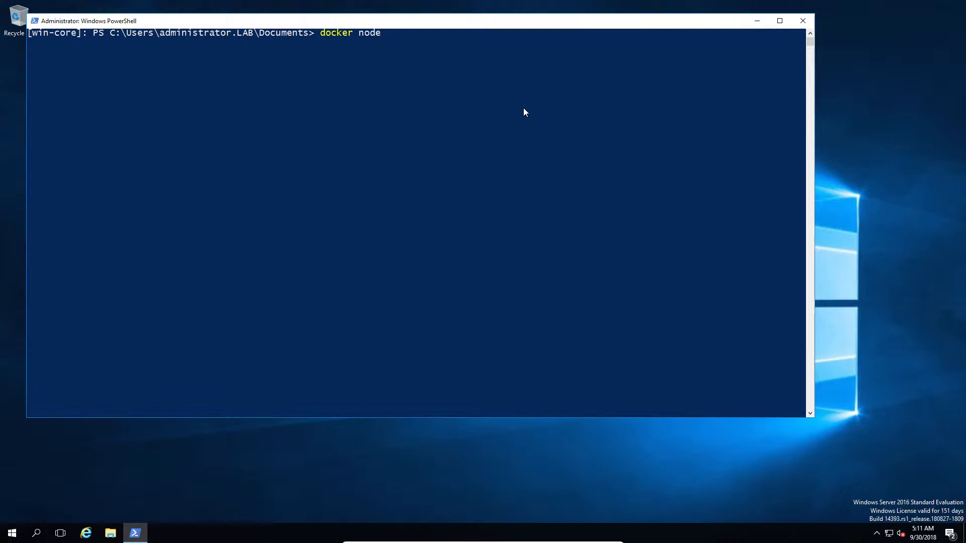
{"action": "type", "text": "ls"}
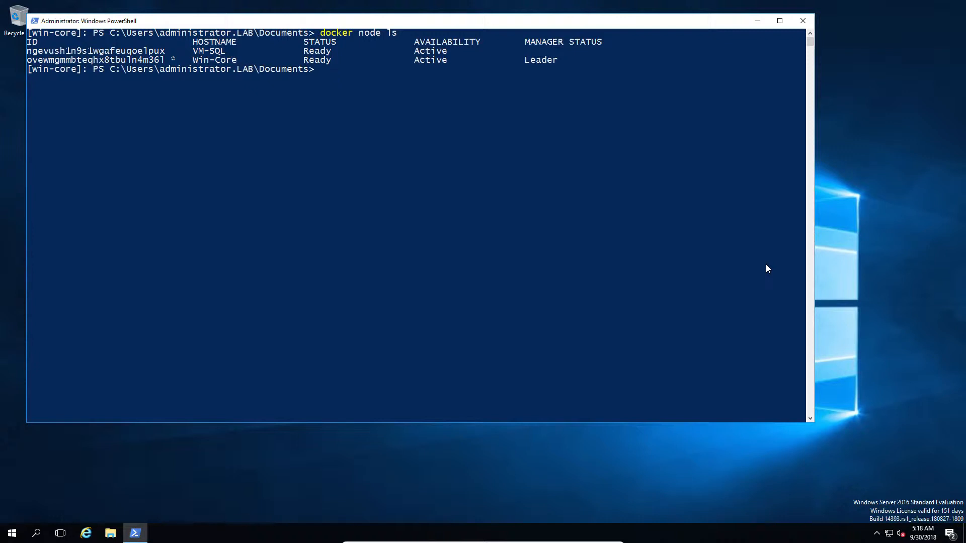
{"action": "mouse_move", "coordinate": [627, 34]}
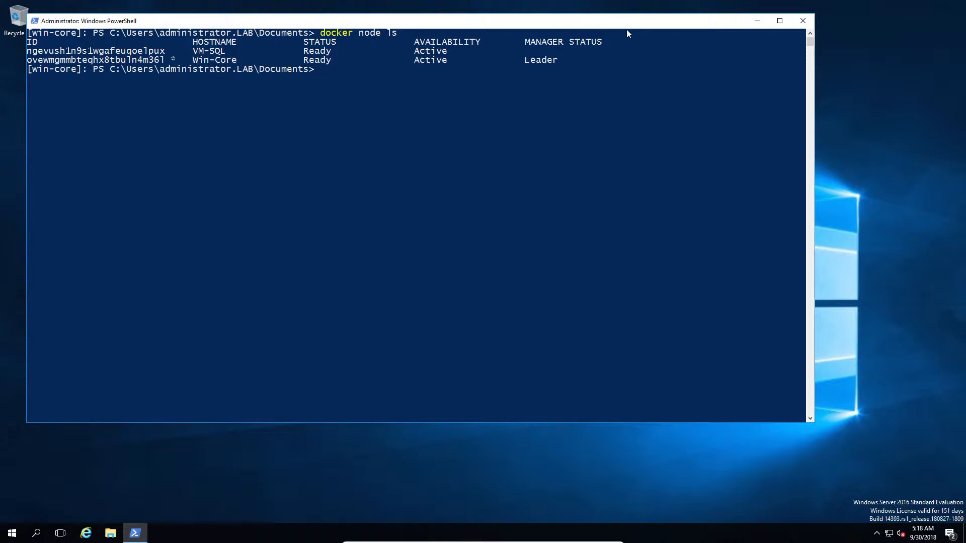
Step: Label the VM-SQL node os=linux with docker node update --label-add
{"action": "type", "text": "docker"}
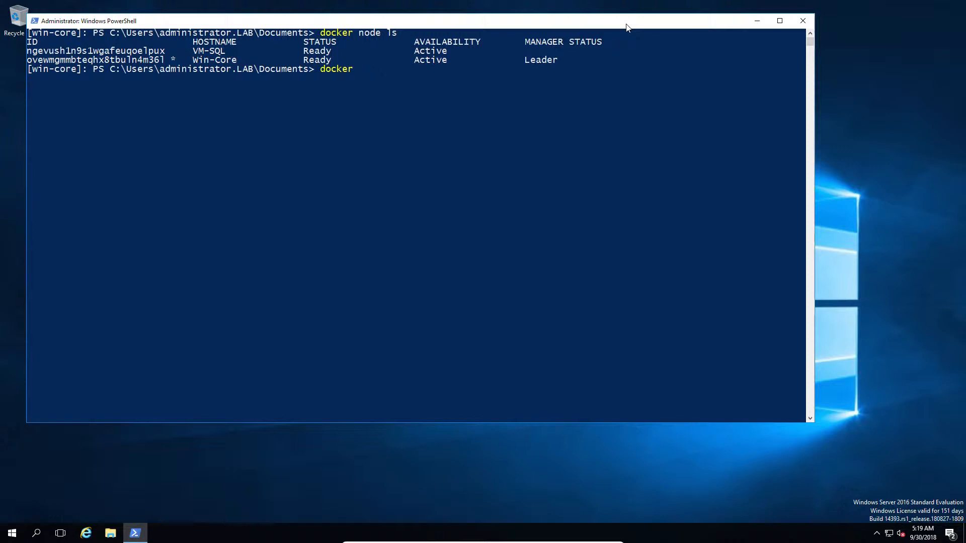
{"action": "type", "text": "node"}
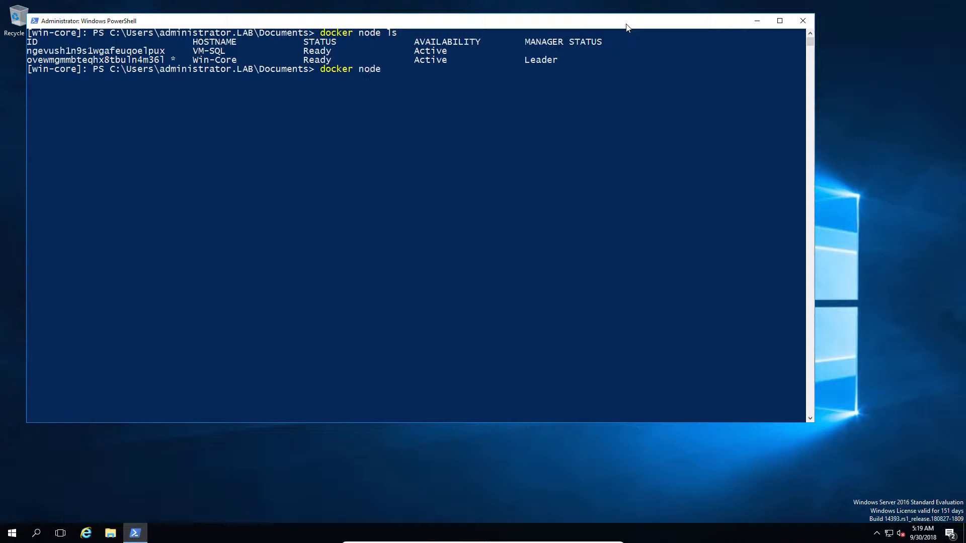
{"action": "type", "text": "update"}
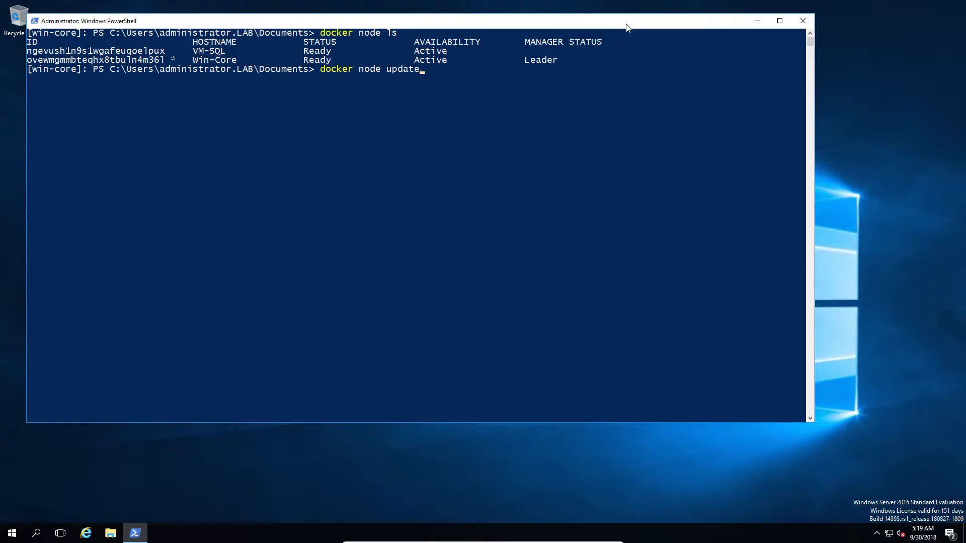
{"action": "type", "text": "--"}
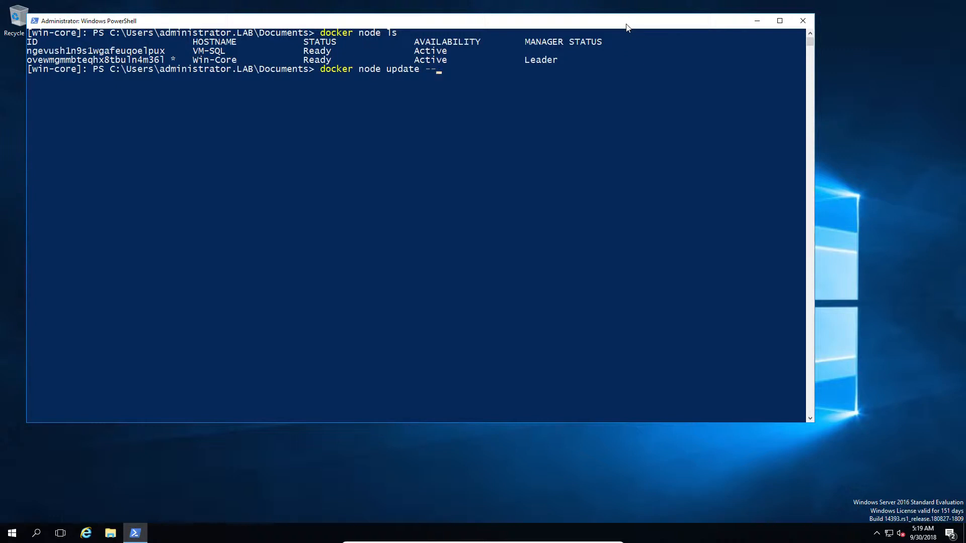
{"action": "type", "text": "label"}
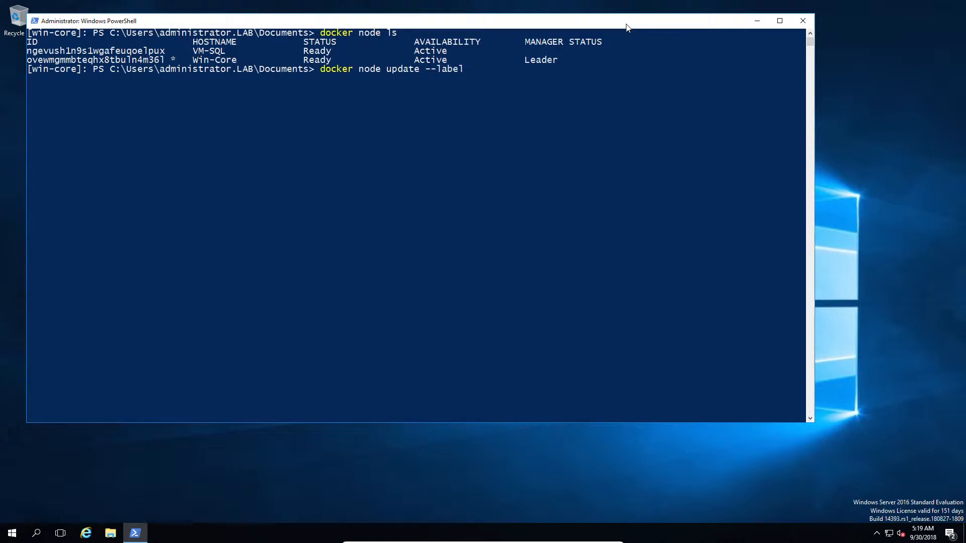
{"action": "type", "text": "-"}
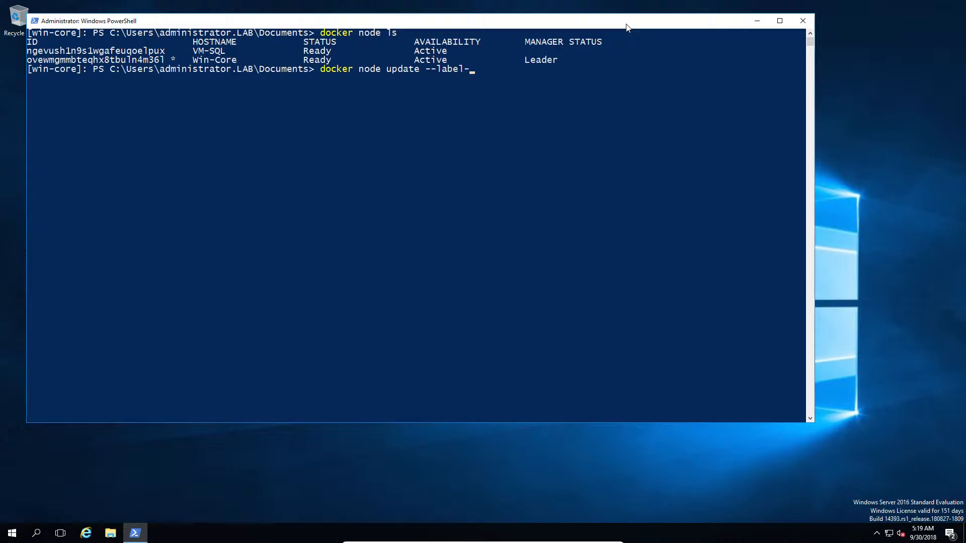
{"action": "type", "text": "add"}
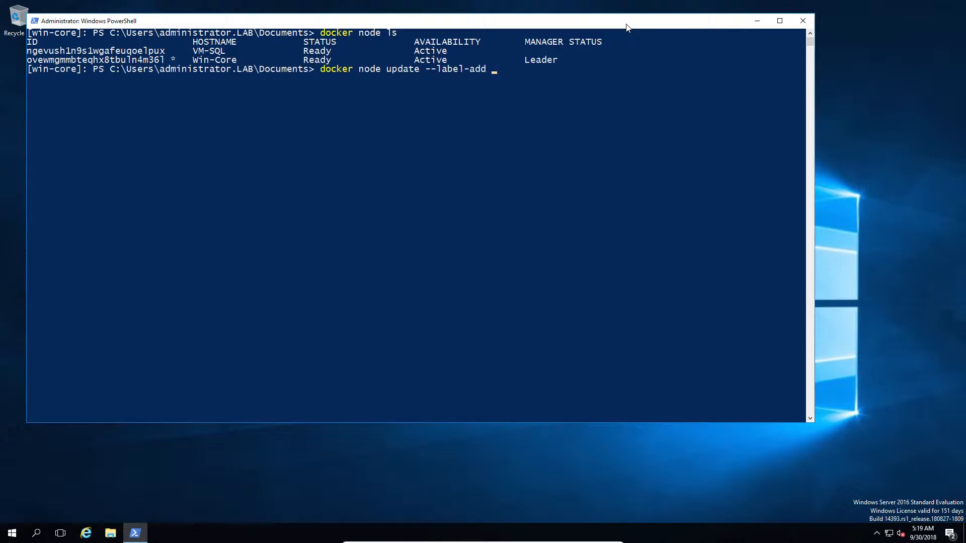
{"action": "type", "text": "os="}
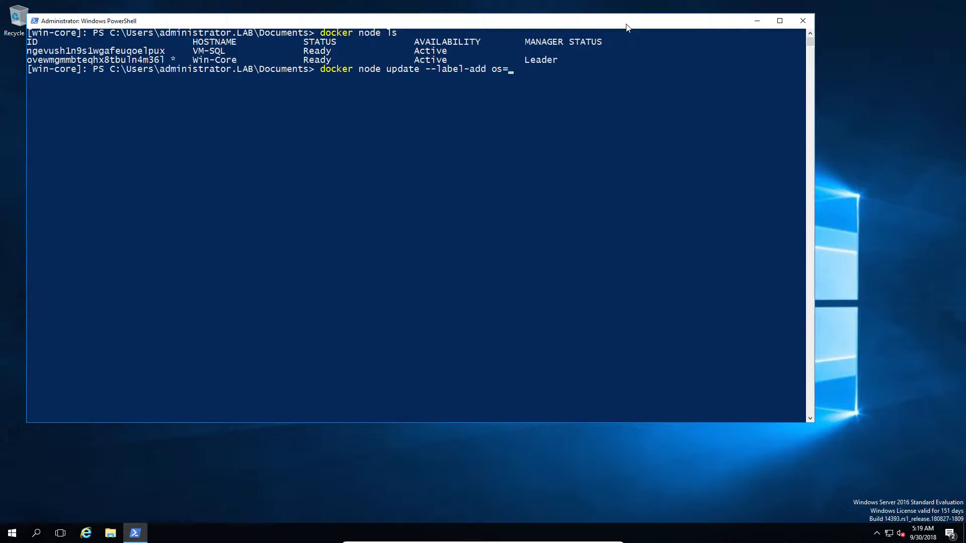
{"action": "type", "text": "linux"}
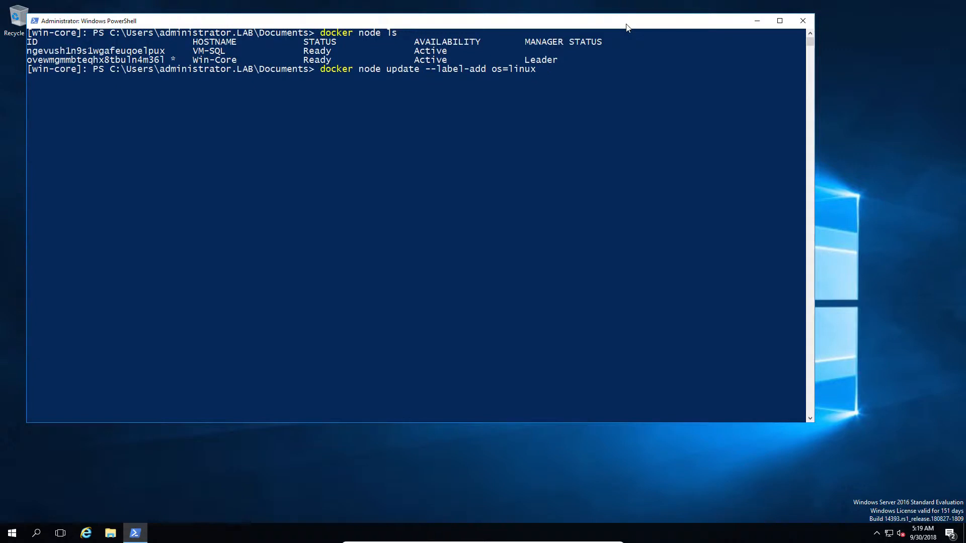
{"action": "type", "text": "VM-SQL"}
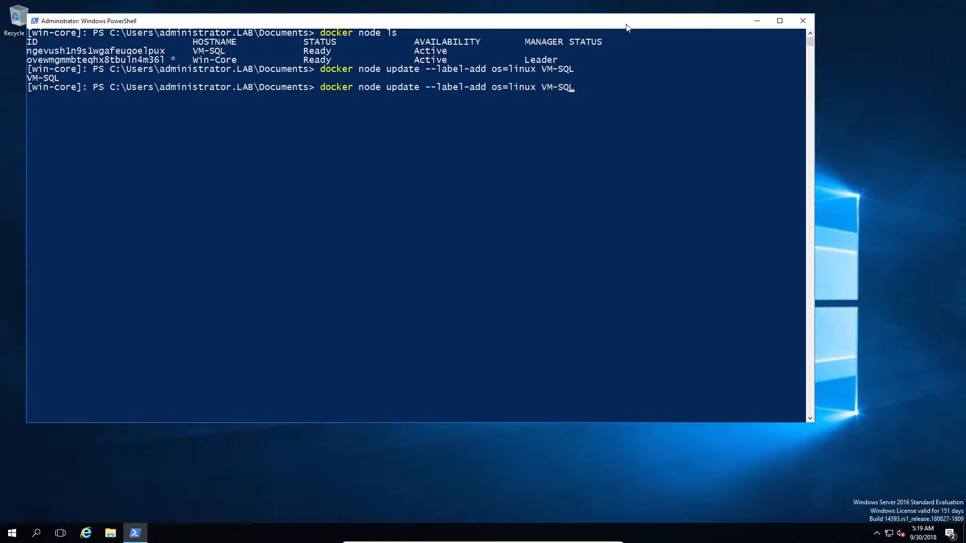
Step: Edit the recalled command to label win-core os=windows, which fails with no such node
{"action": "key", "text": "Backspace"}
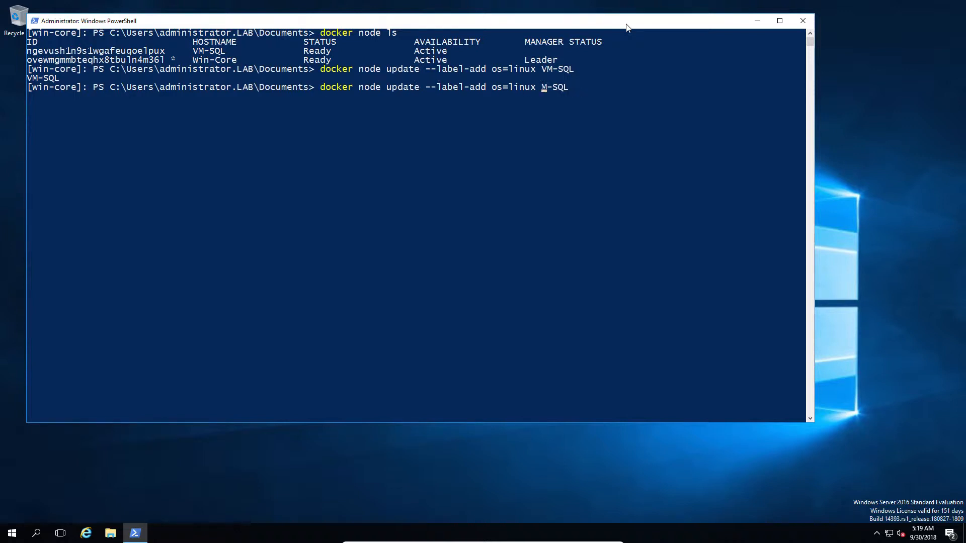
{"action": "key", "text": "BackSpace"}
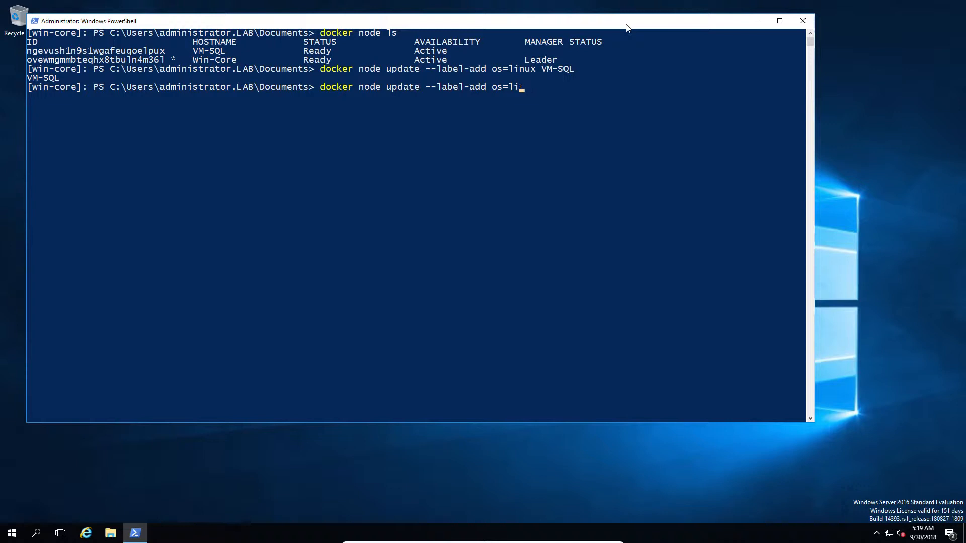
{"action": "type", "text": "windows"}
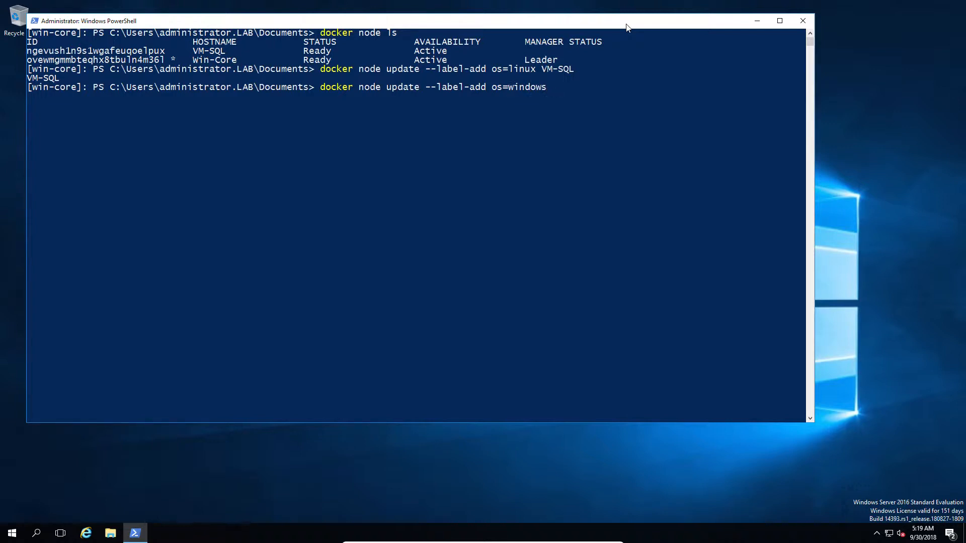
{"action": "type", "text": "winf"}
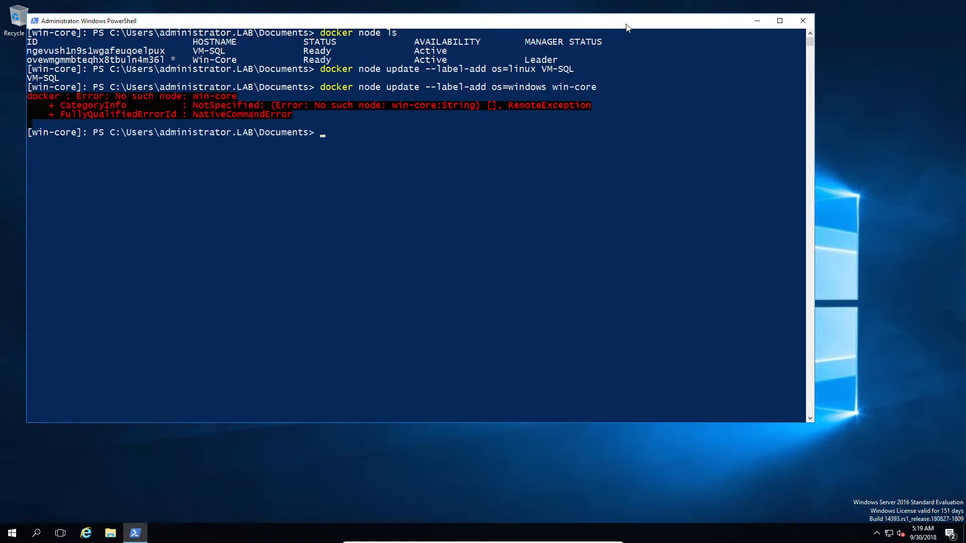
{"action": "type", "text": "docker node update --label-add os=windows win-core"}
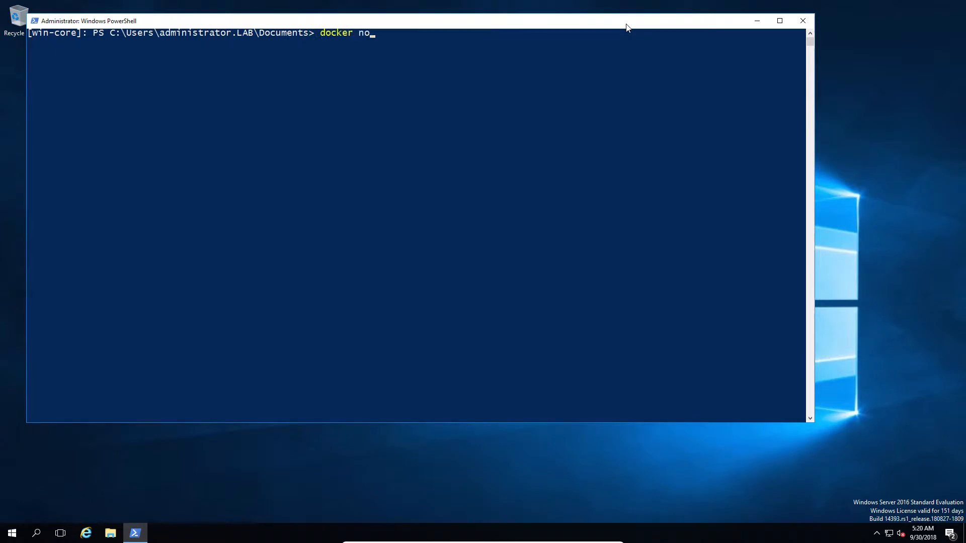
Step: Inspect the Win-Core node with docker node inspect self to confirm os=windows, then clear
{"action": "key", "text": "BackSpace"}
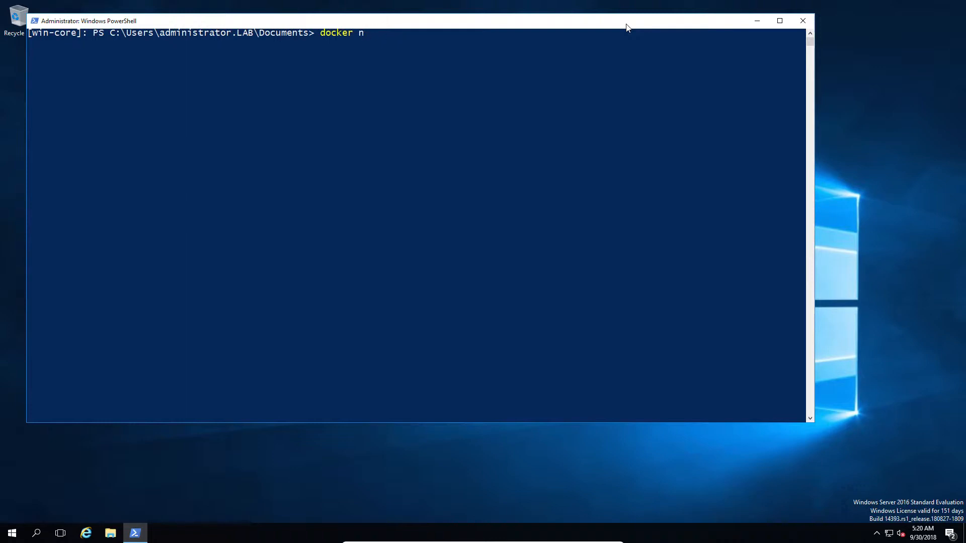
{"action": "type", "text": "ode"}
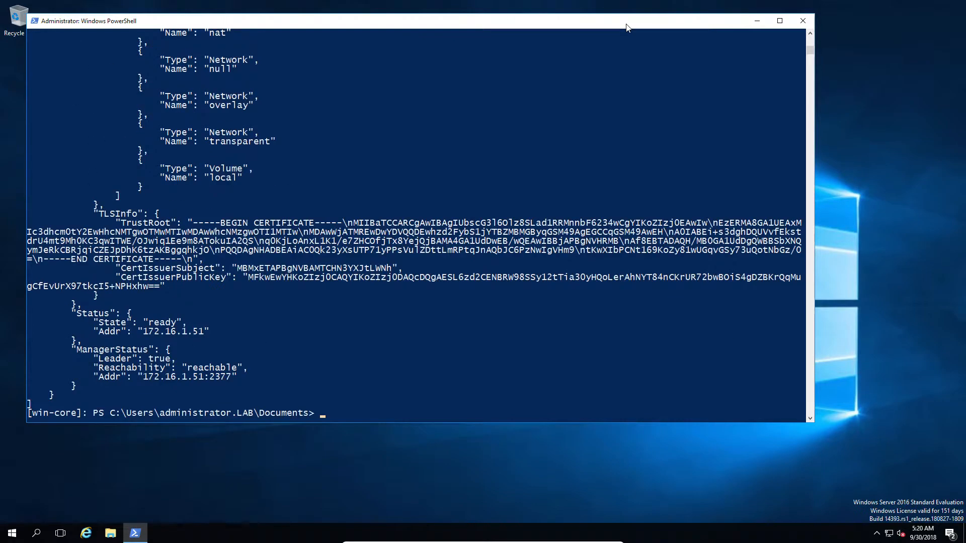
{"action": "mouse_move", "coordinate": [493, 269]}
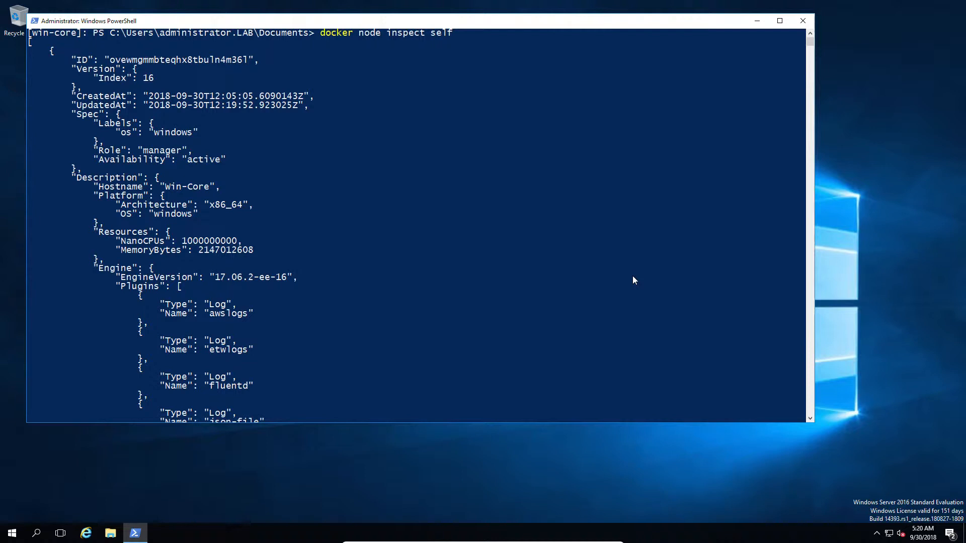
{"action": "mouse_move", "coordinate": [102, 127]}
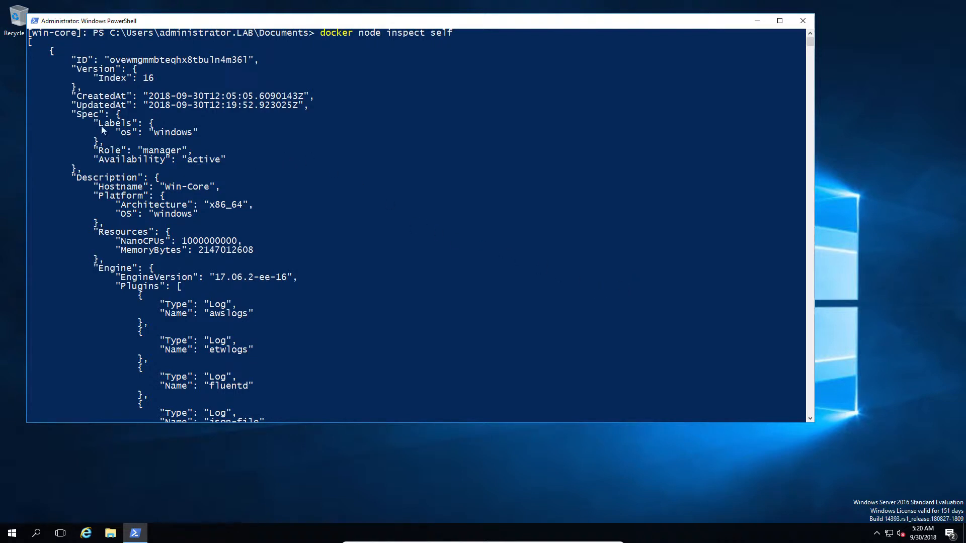
{"action": "mouse_move", "coordinate": [148, 141]}
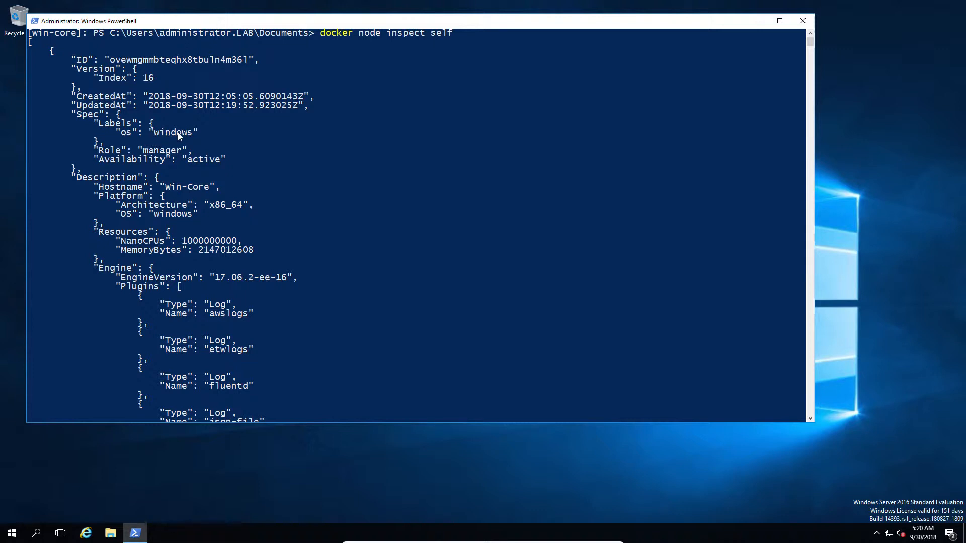
{"action": "mouse_move", "coordinate": [162, 197]}
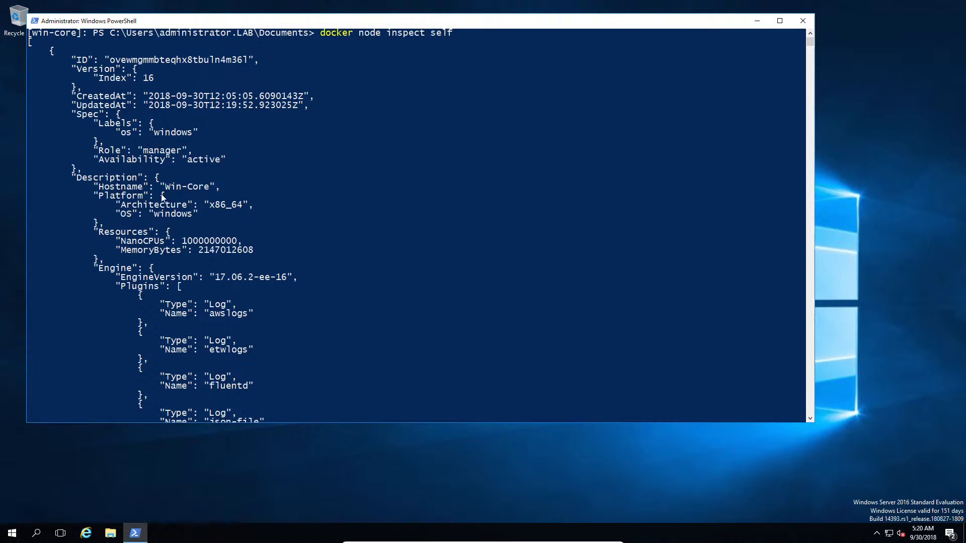
{"action": "mouse_move", "coordinate": [162, 220]}
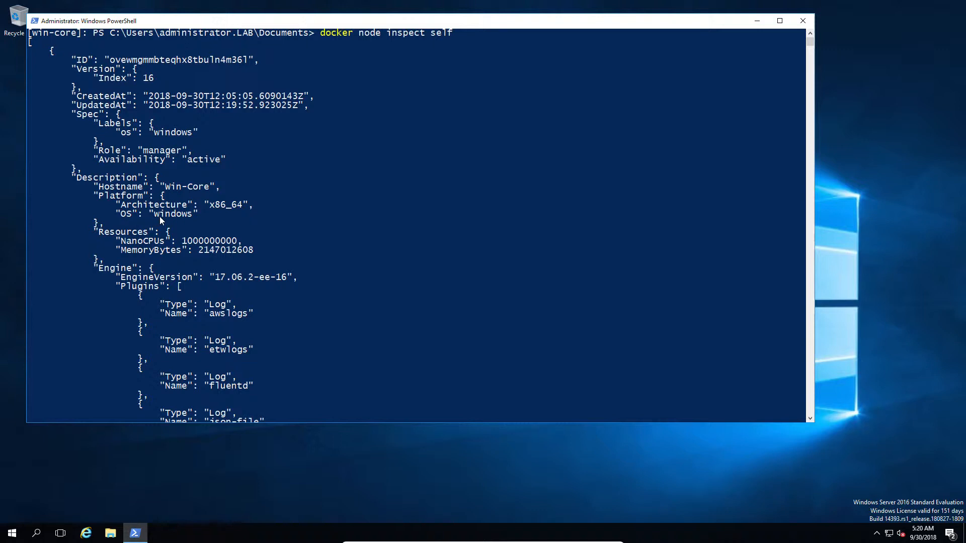
{"action": "mouse_move", "coordinate": [427, 215]}
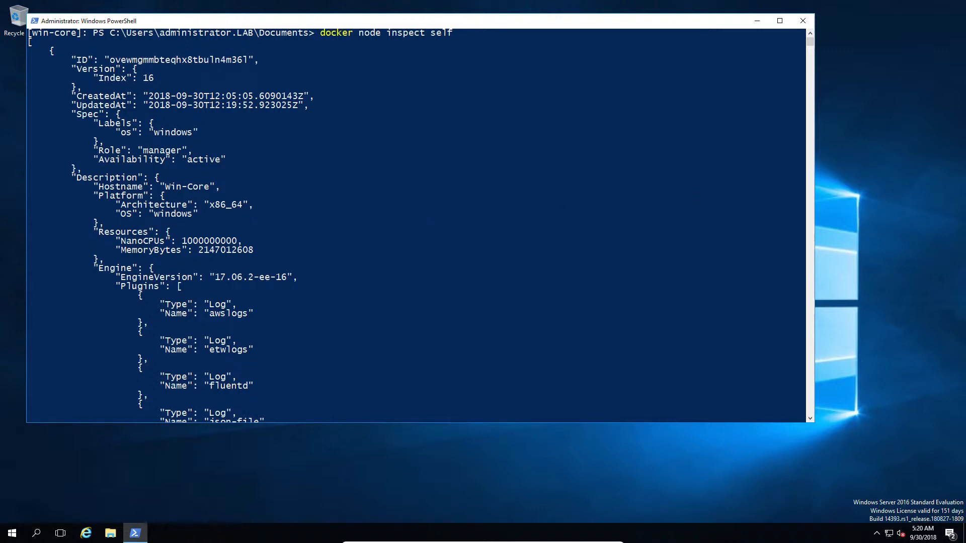
{"action": "mouse_move", "coordinate": [624, 223]}
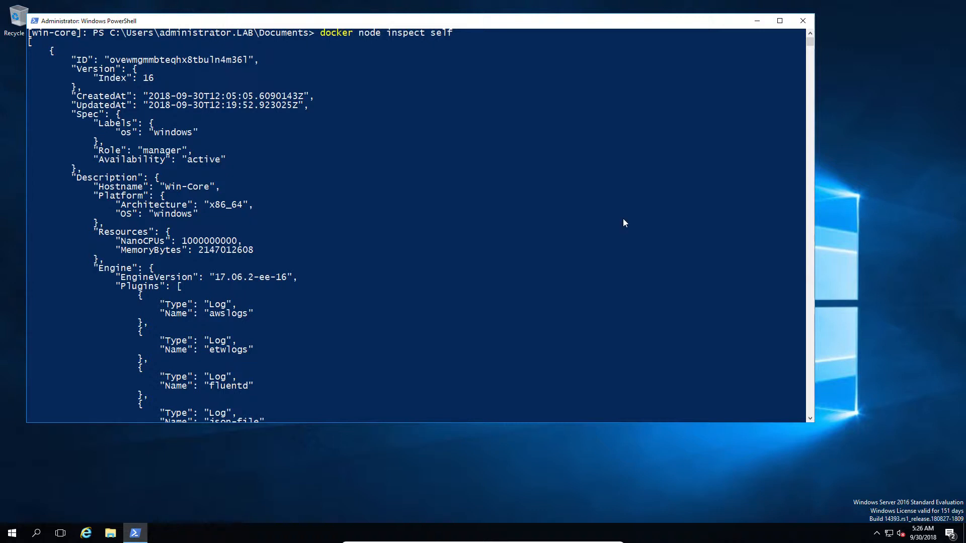
{"action": "mouse_move", "coordinate": [607, 244]}
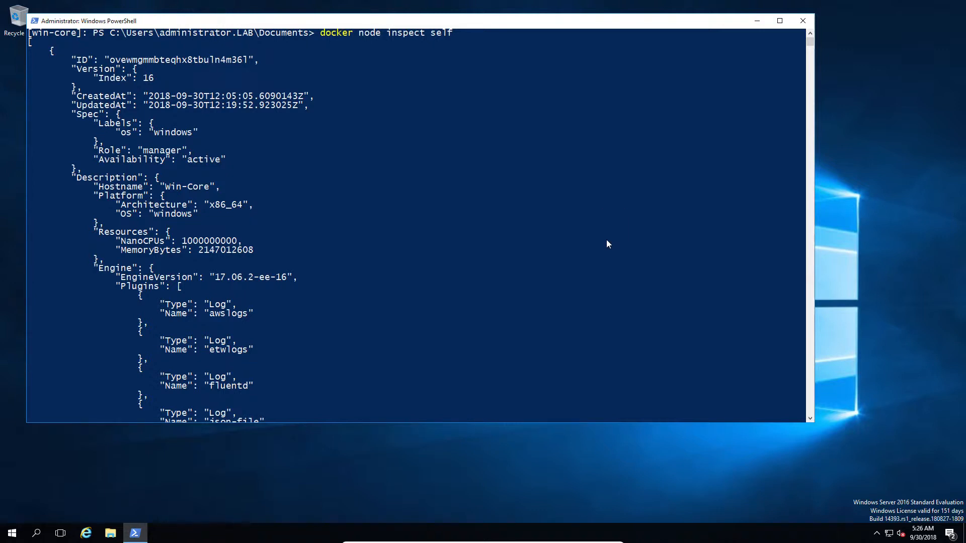
{"action": "type", "text": "cle"}
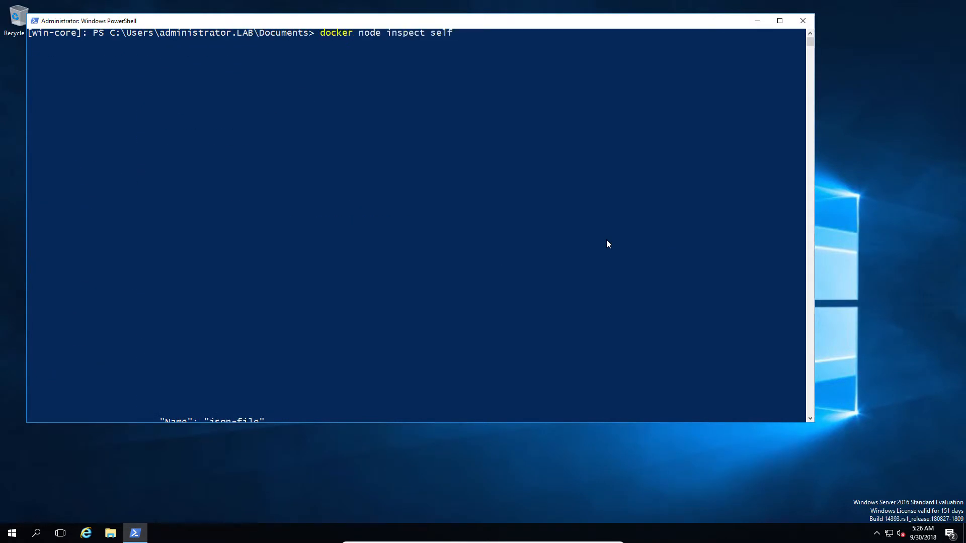
Step: Add an Environmnet=Production label to Win-Core via docker node update
{"action": "type", "text": "docker node update --label-add os=windows Win-Core"}
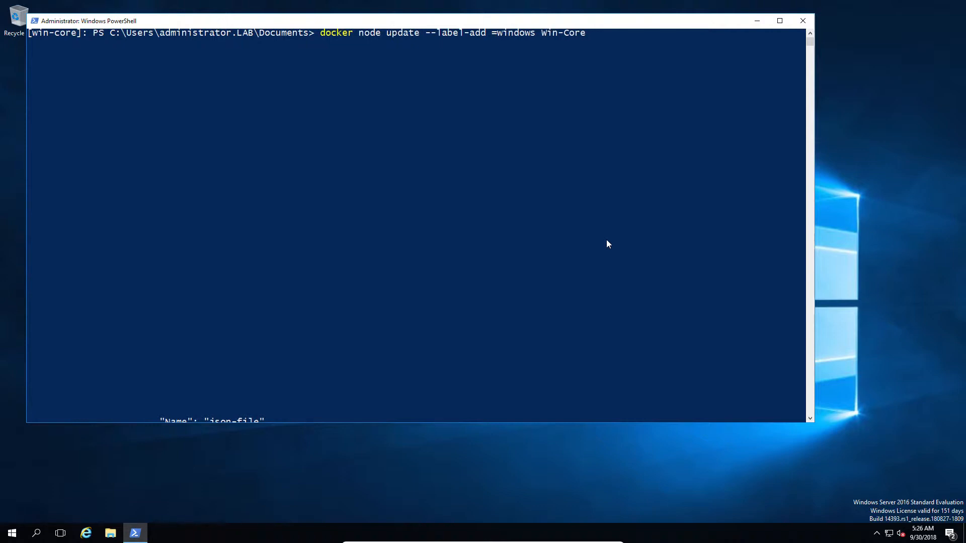
{"action": "type", "text": "E"}
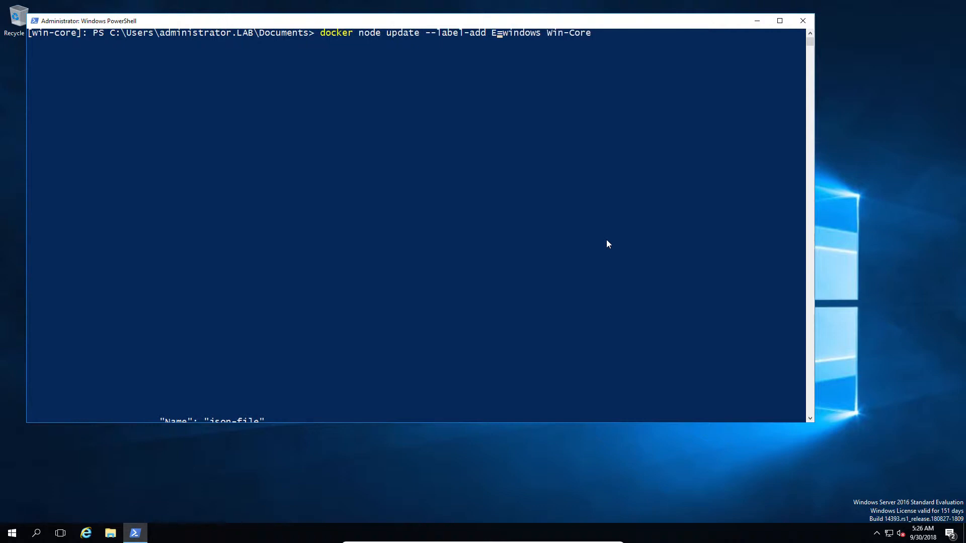
{"action": "type", "text": "nvironmnet"}
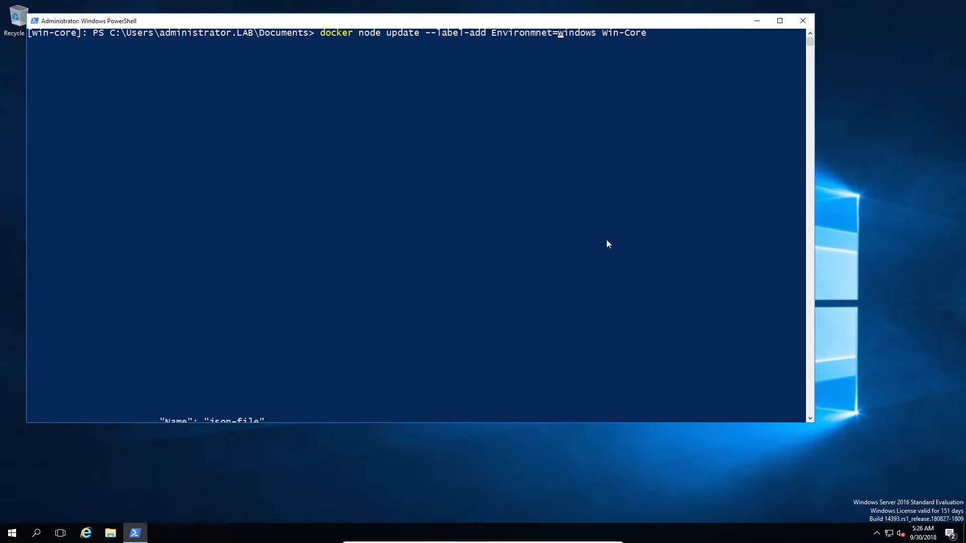
{"action": "key", "text": "Backspace"}
{"action": "type", "text": "Productio"}
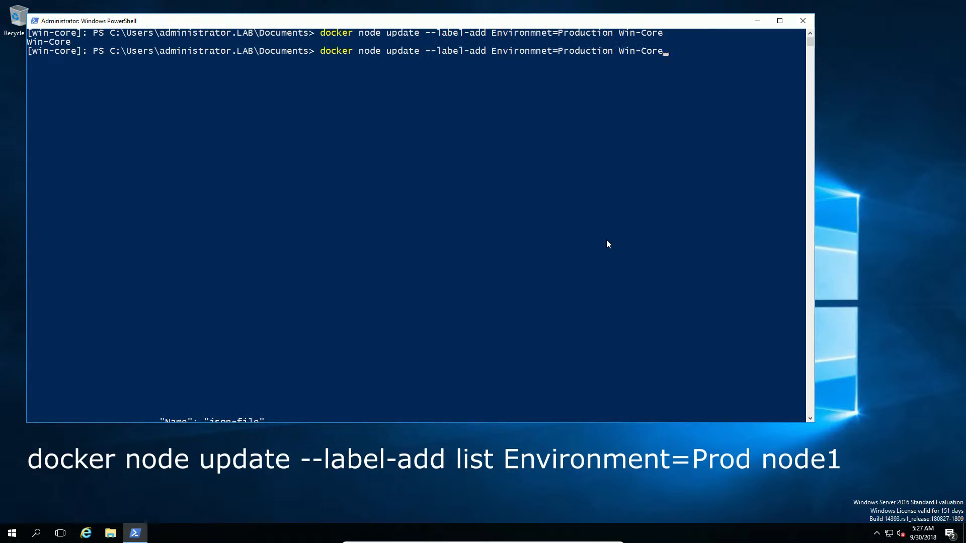
Step: Re-inspect the node to confirm both Environmnet=Production and os=windows labels
{"action": "type", "text": "docker node inspect self"}
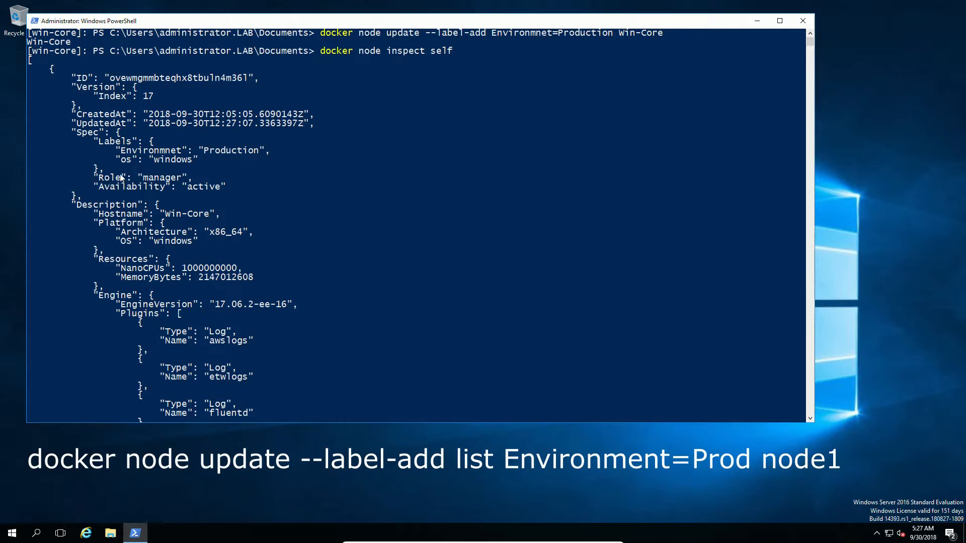
{"action": "mouse_move", "coordinate": [243, 157]}
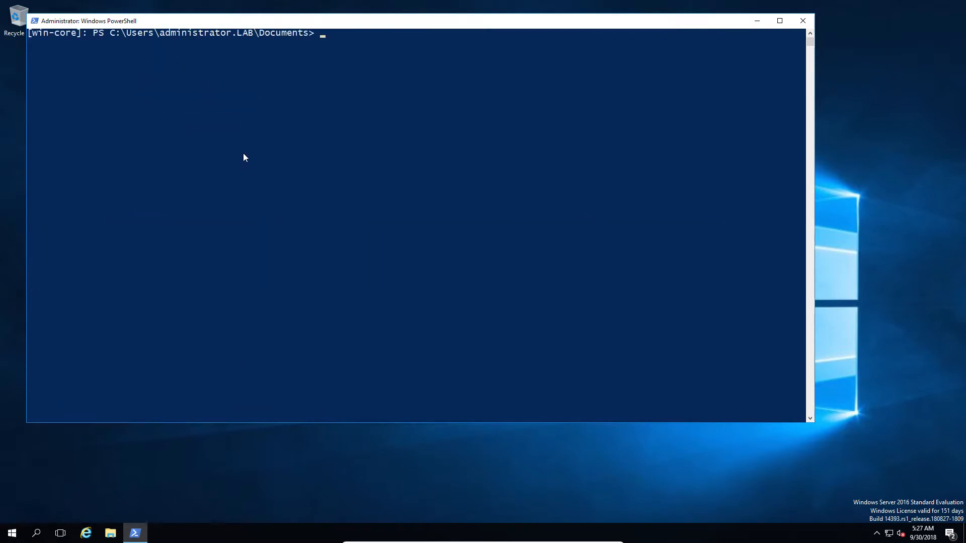
{"action": "mouse_move", "coordinate": [596, 112]}
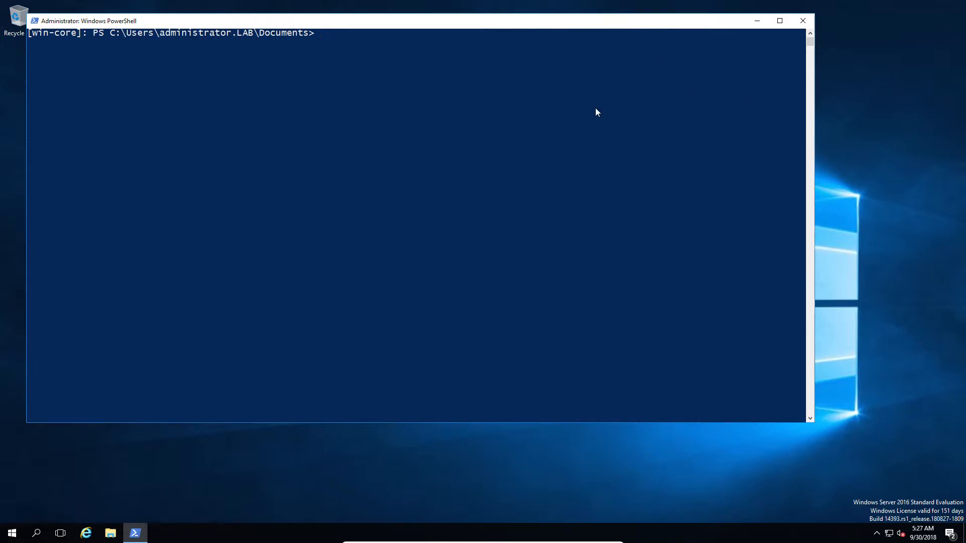
{"action": "type", "text": "docker"}
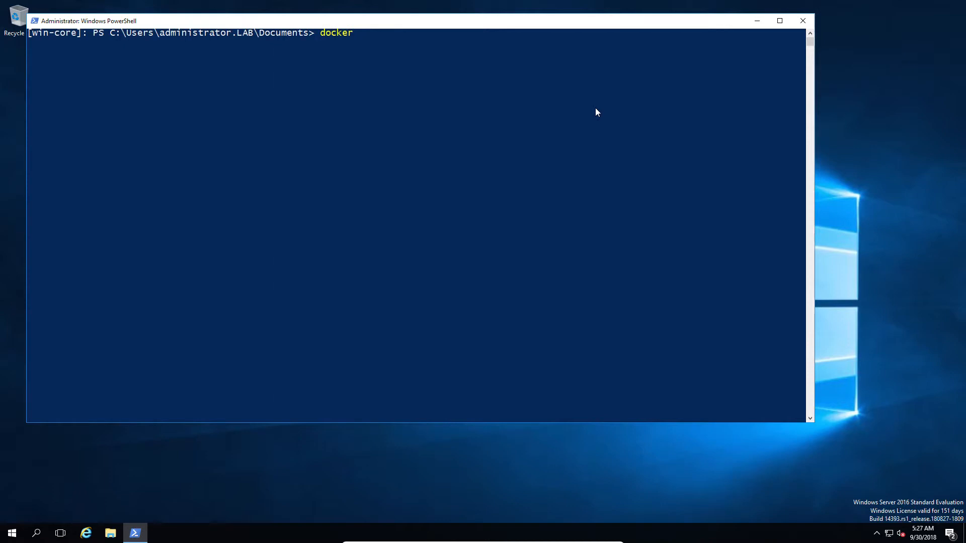
{"action": "type", "text": "create s"}
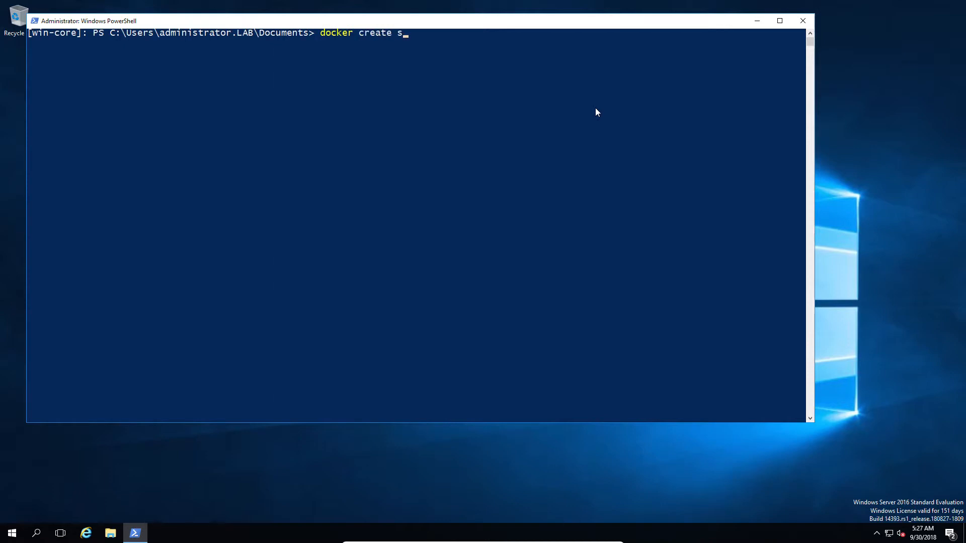
{"action": "type", "text": "service"}
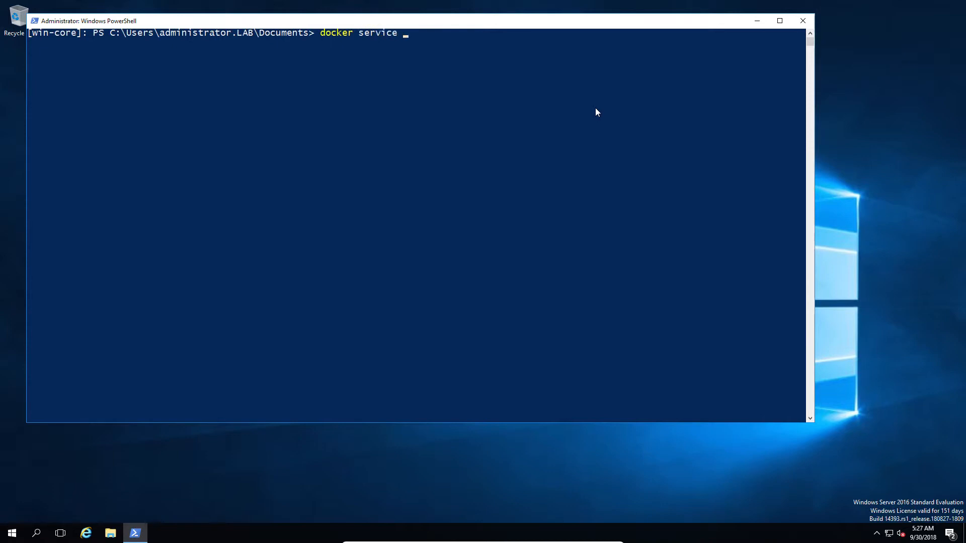
{"action": "type", "text": "creat"}
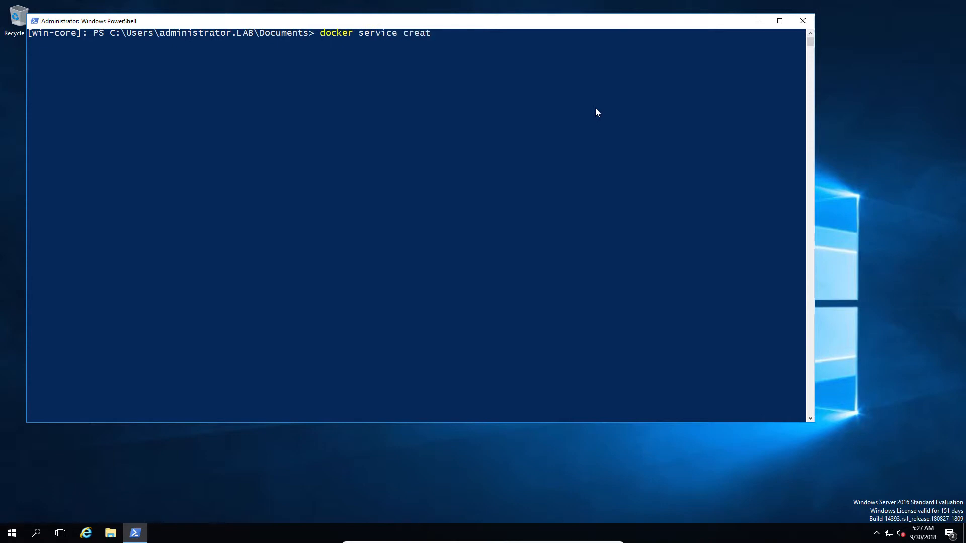
{"action": "type", "text": "e"}
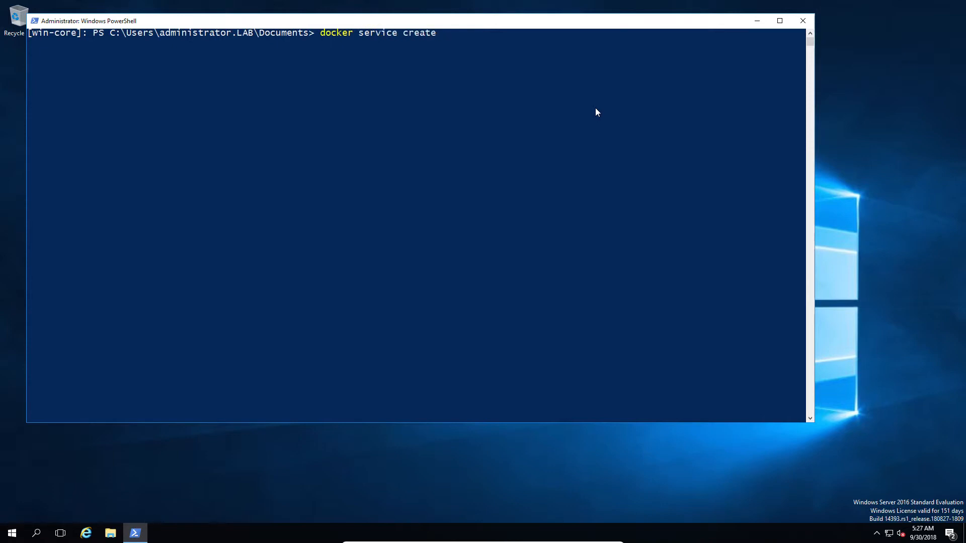
{"action": "type", "text": "--"}
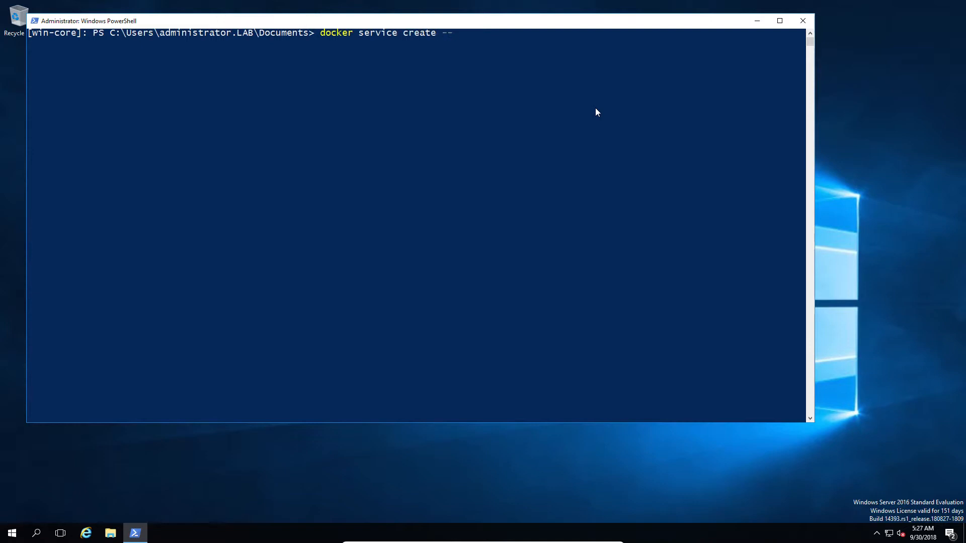
{"action": "type", "text": "constr"}
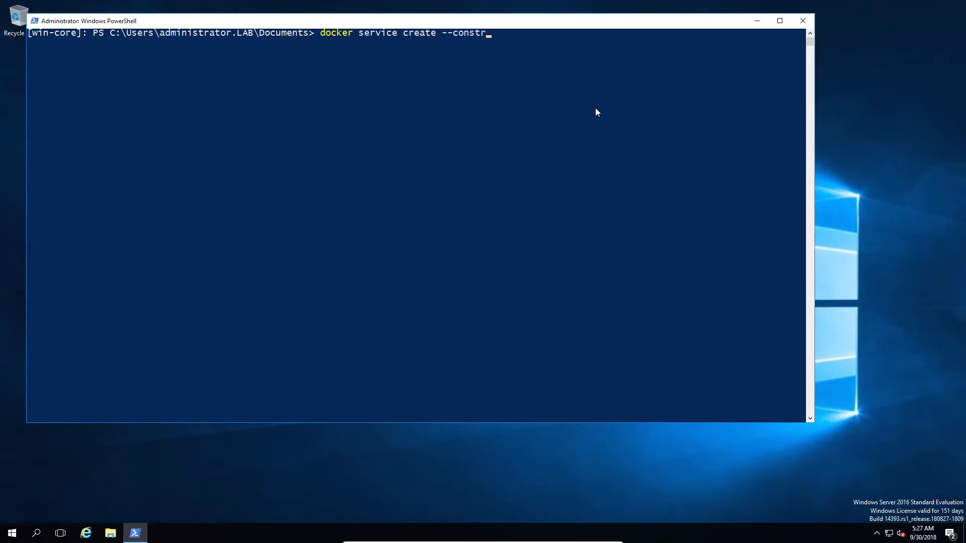
{"action": "type", "text": "aint"}
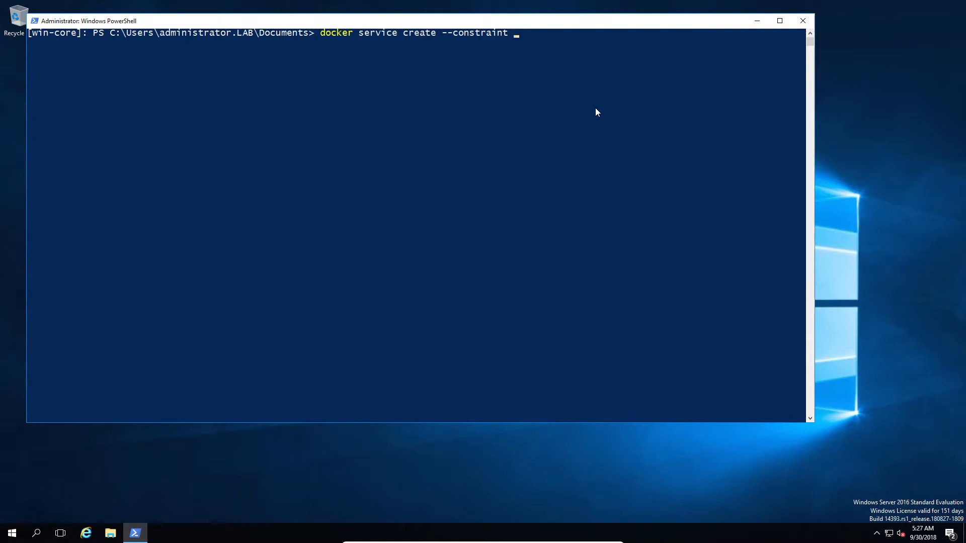
{"action": "type", "text": "'node"}
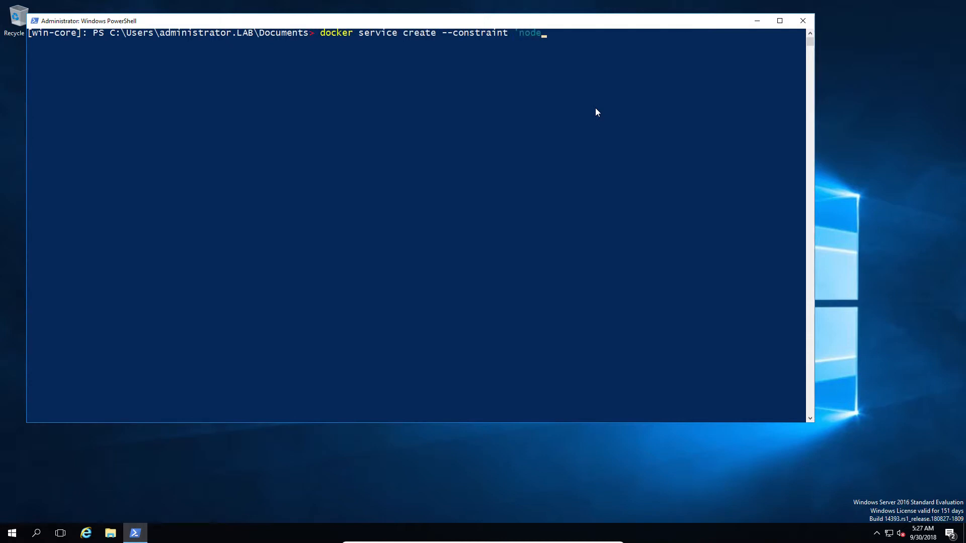
{"action": "type", "text": "."}
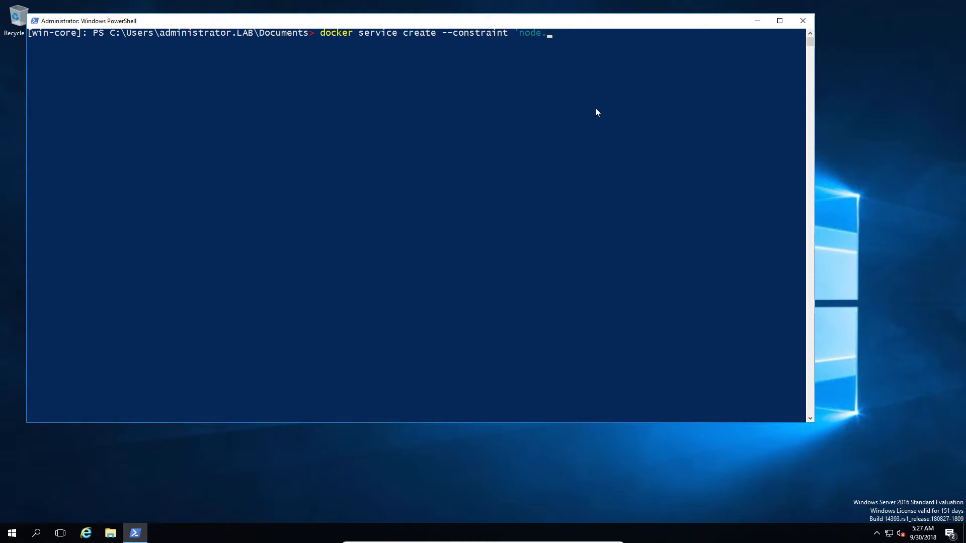
{"action": "type", "text": "labls"}
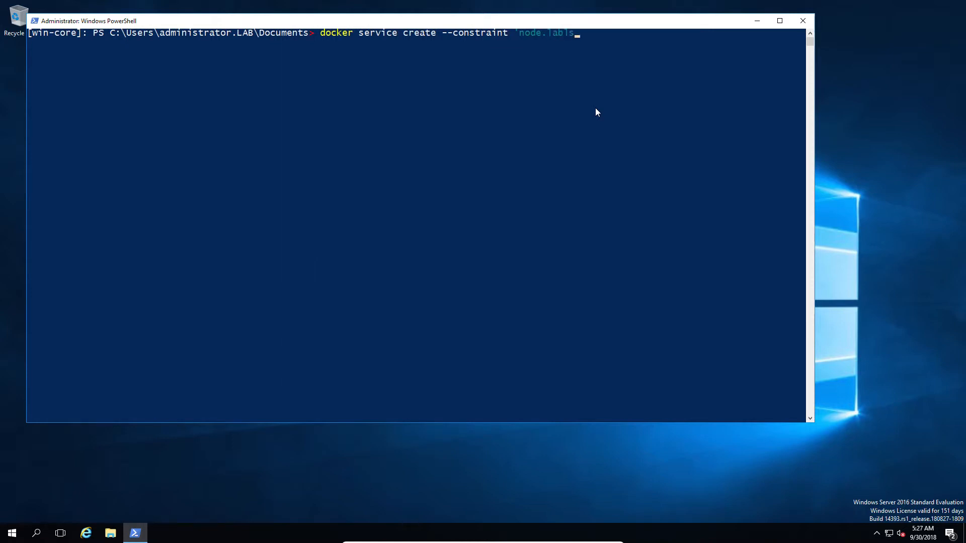
{"action": "type", "text": "."}
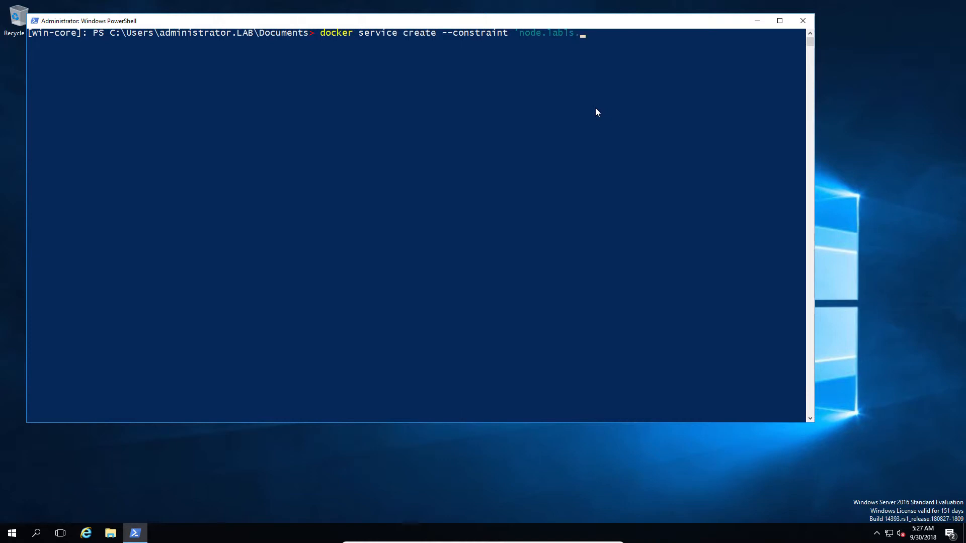
{"action": "type", "text": "enviroment==production"}
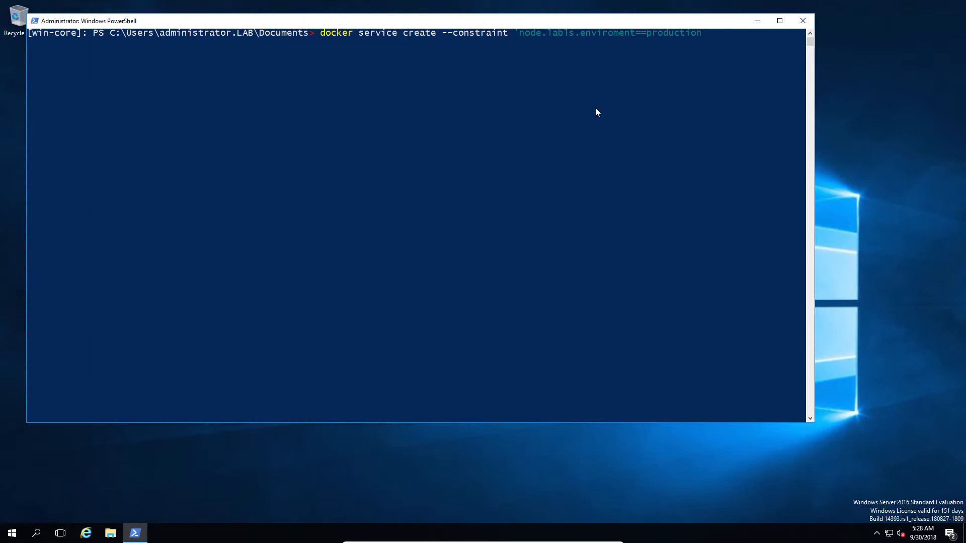
{"action": "type", "text": "'"}
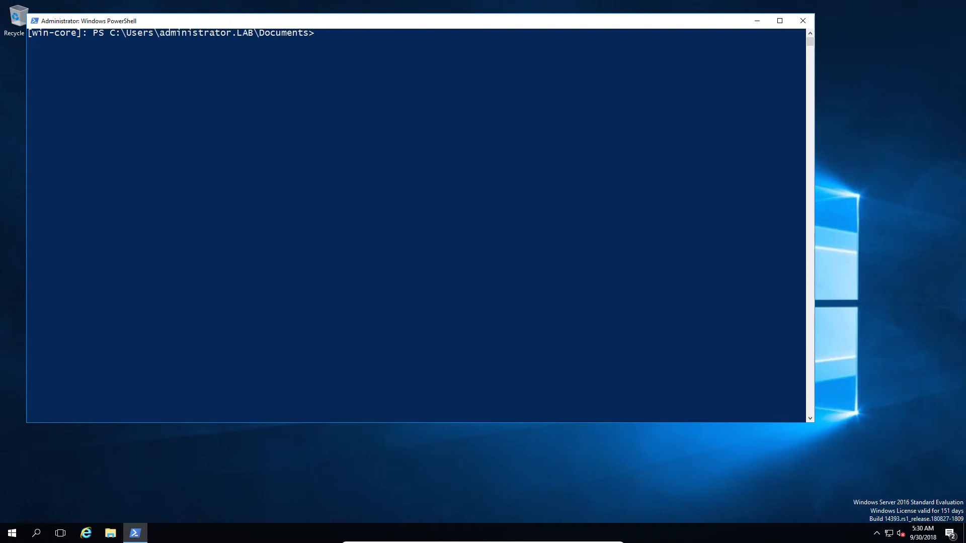
Step: Create the iis service: 5 replicas of microsoft/iis:latest constrained to node.platform.os == windows, port 80 published
{"action": "type", "text": "docker service c"}
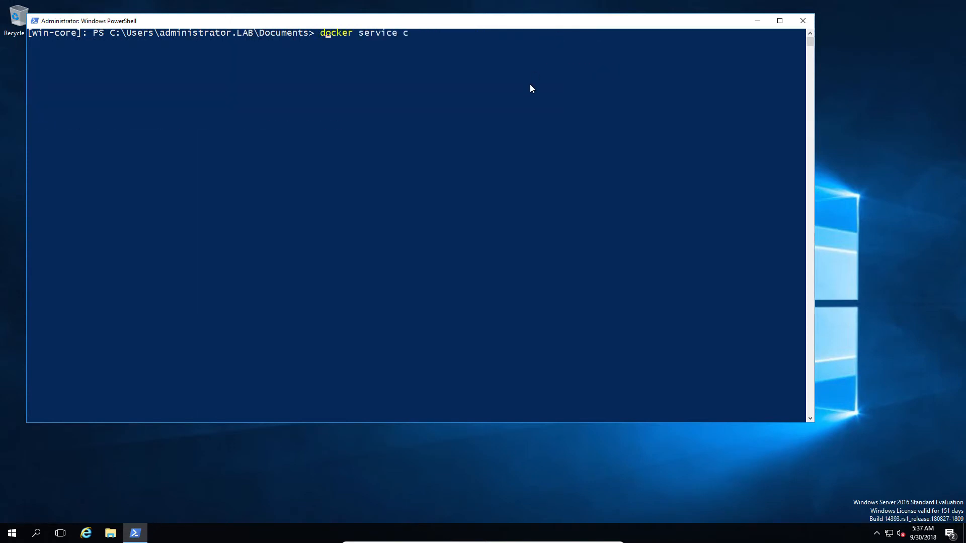
{"action": "type", "text": "reate --name iis --detach=false --replicas 5 --constraint 'node.platform.os == windows' microsoft/iis:latest -p 80:80/tcp"}
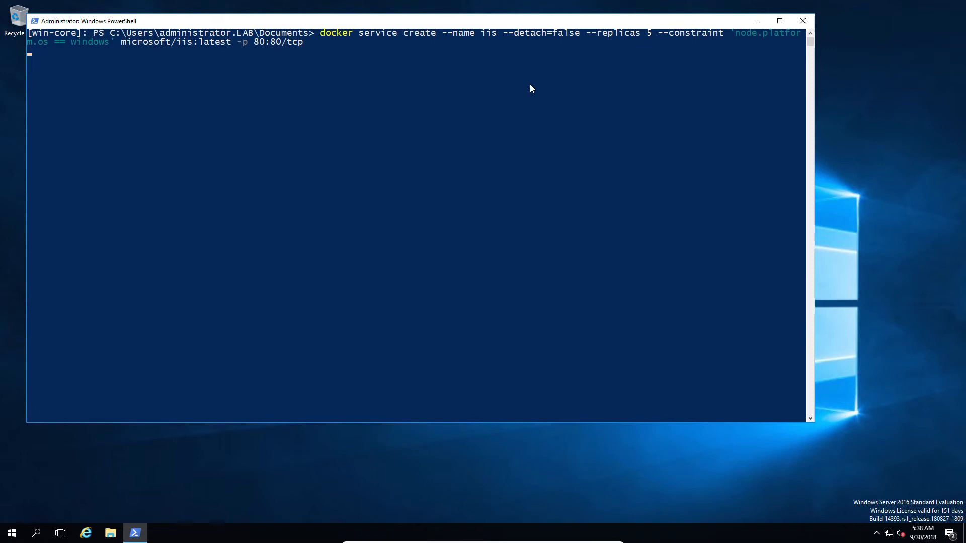
{"action": "key", "text": "enter"}
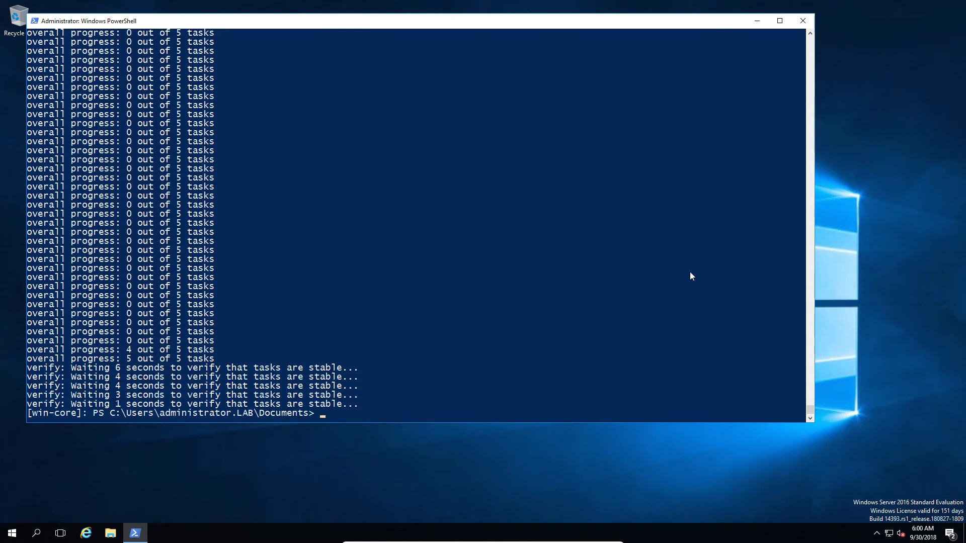
Step: Run docker ps -a and docker service ls to confirm iis shows five containers and 5/5 replicas
{"action": "type", "text": "docker ps -a"}
{"action": "type", "text": "docker service ls"}
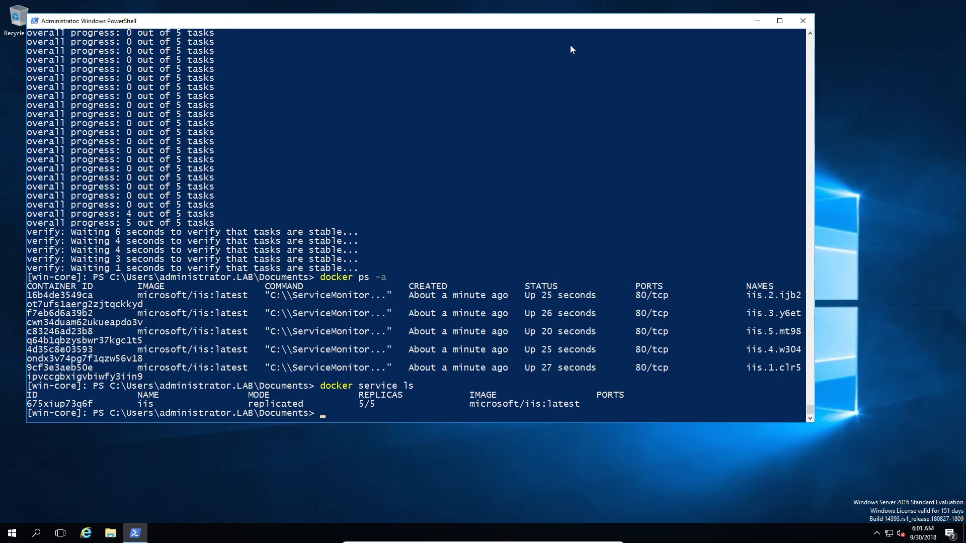
{"action": "mouse_move", "coordinate": [776, 369]}
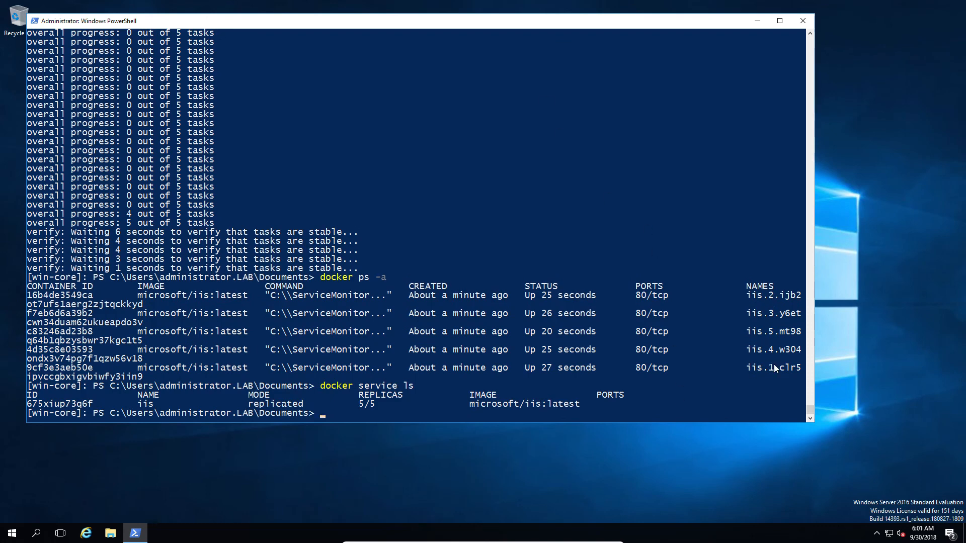